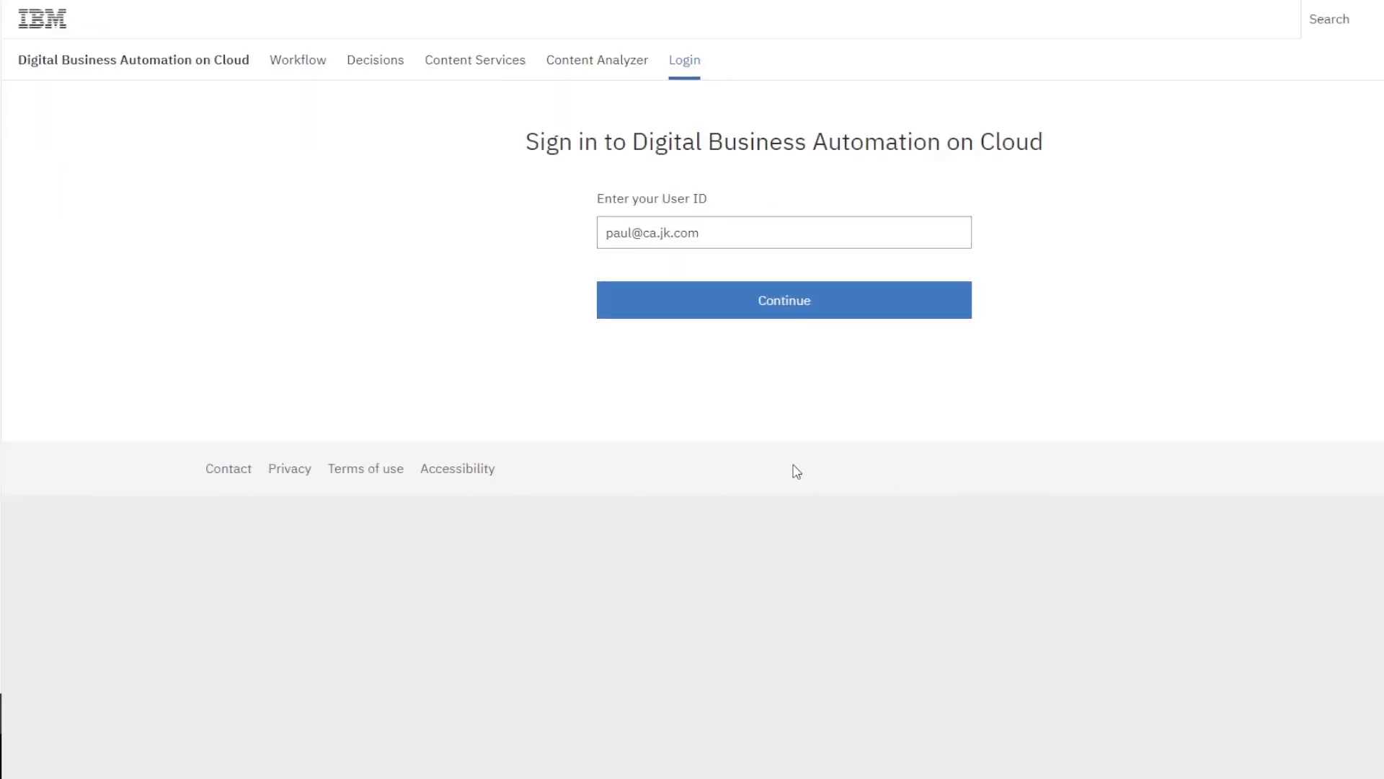
# Step: Sign in with the administrator user ID and password to reach the Work tools page
pyautogui.click(783, 300)
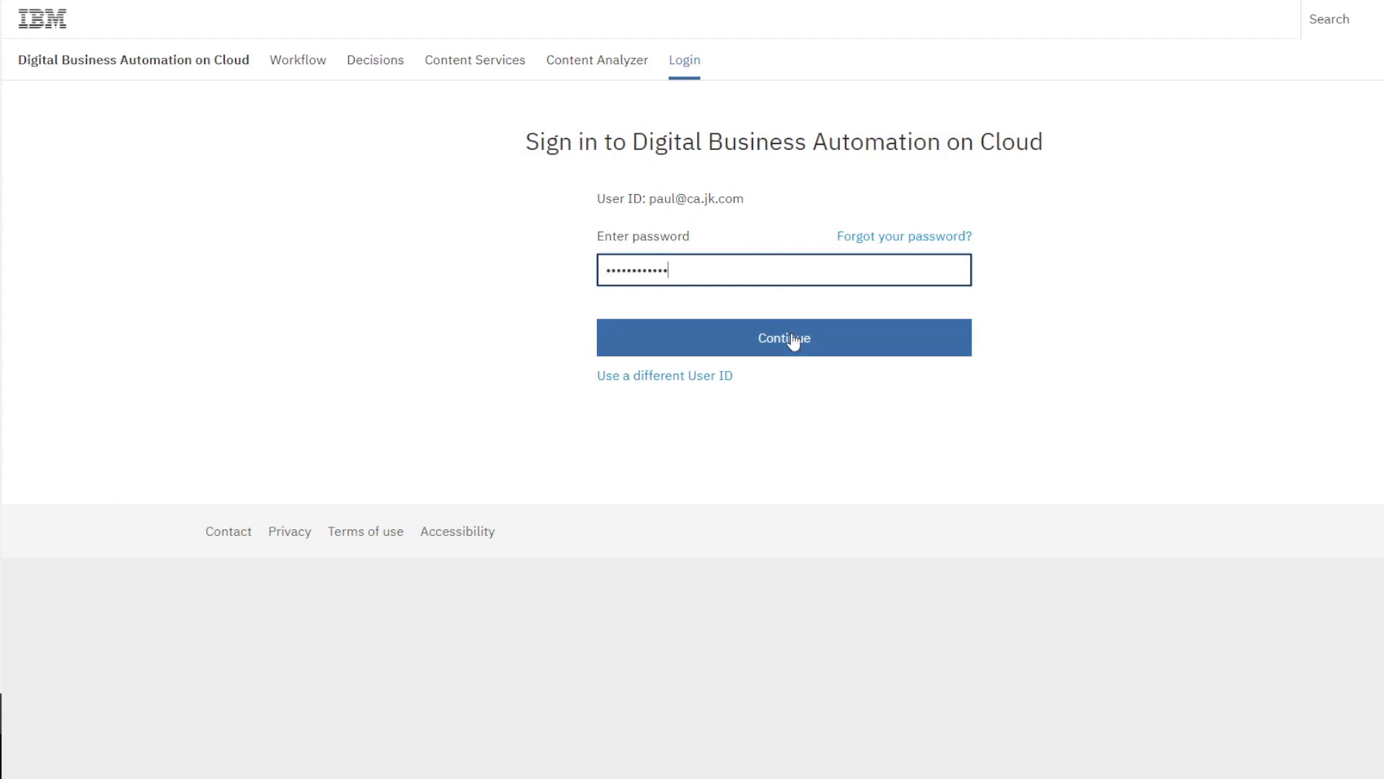
pyautogui.click(782, 337)
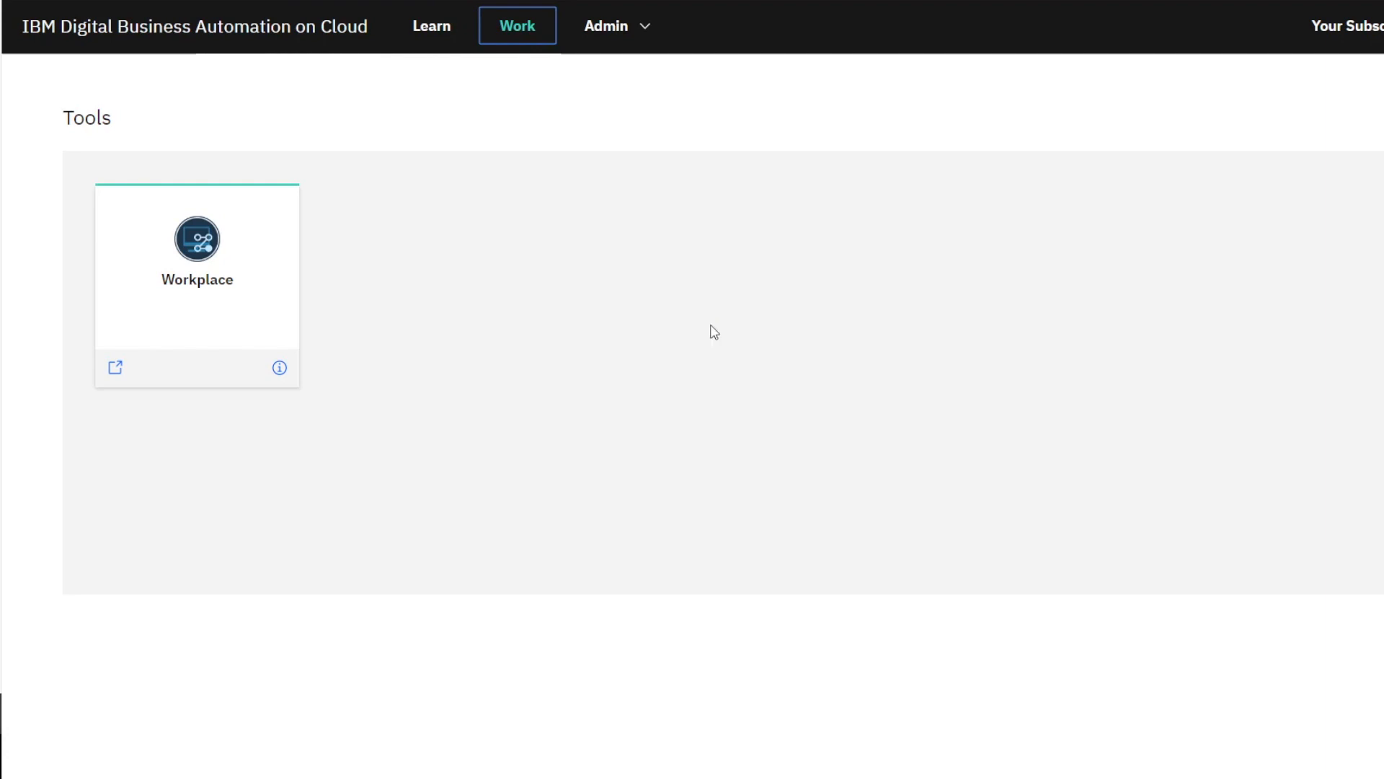
pyautogui.moveTo(848, 367)
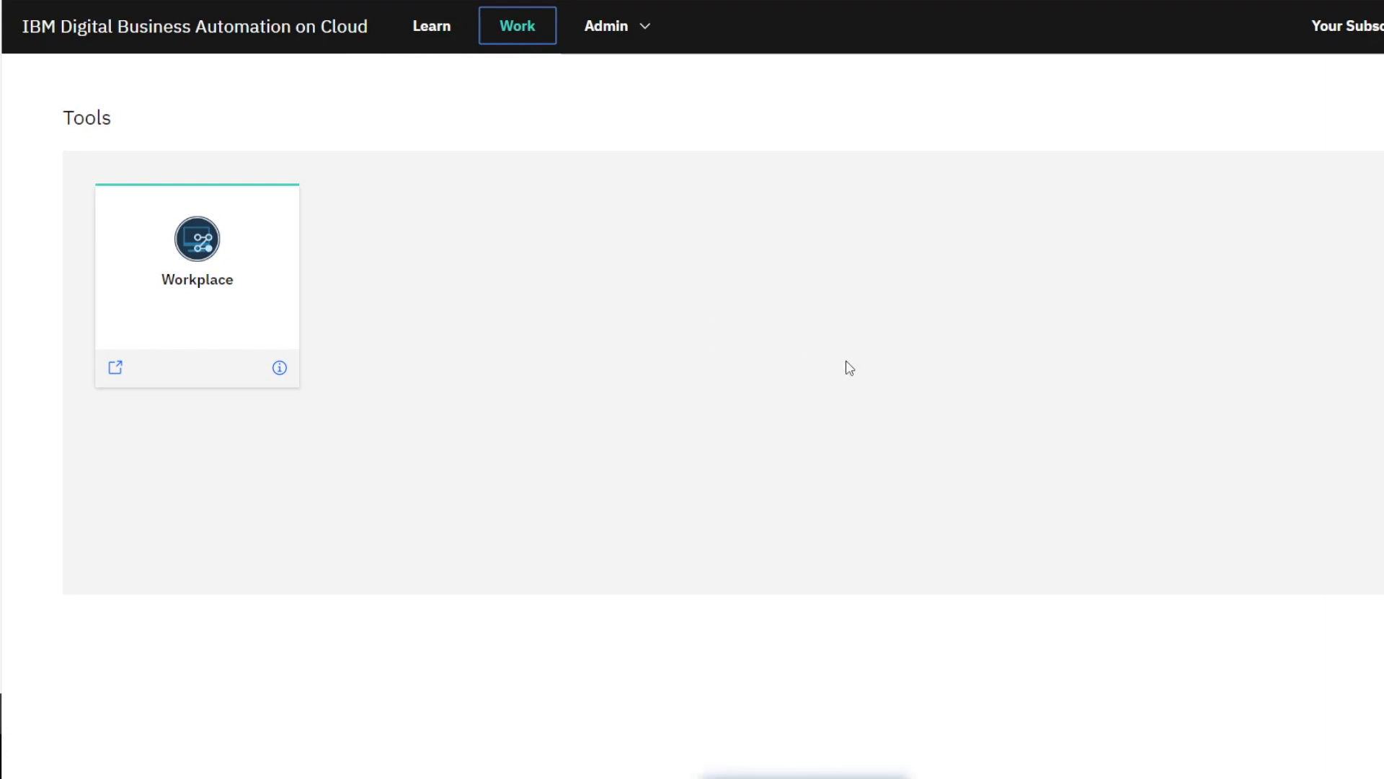
pyautogui.moveTo(860, 381)
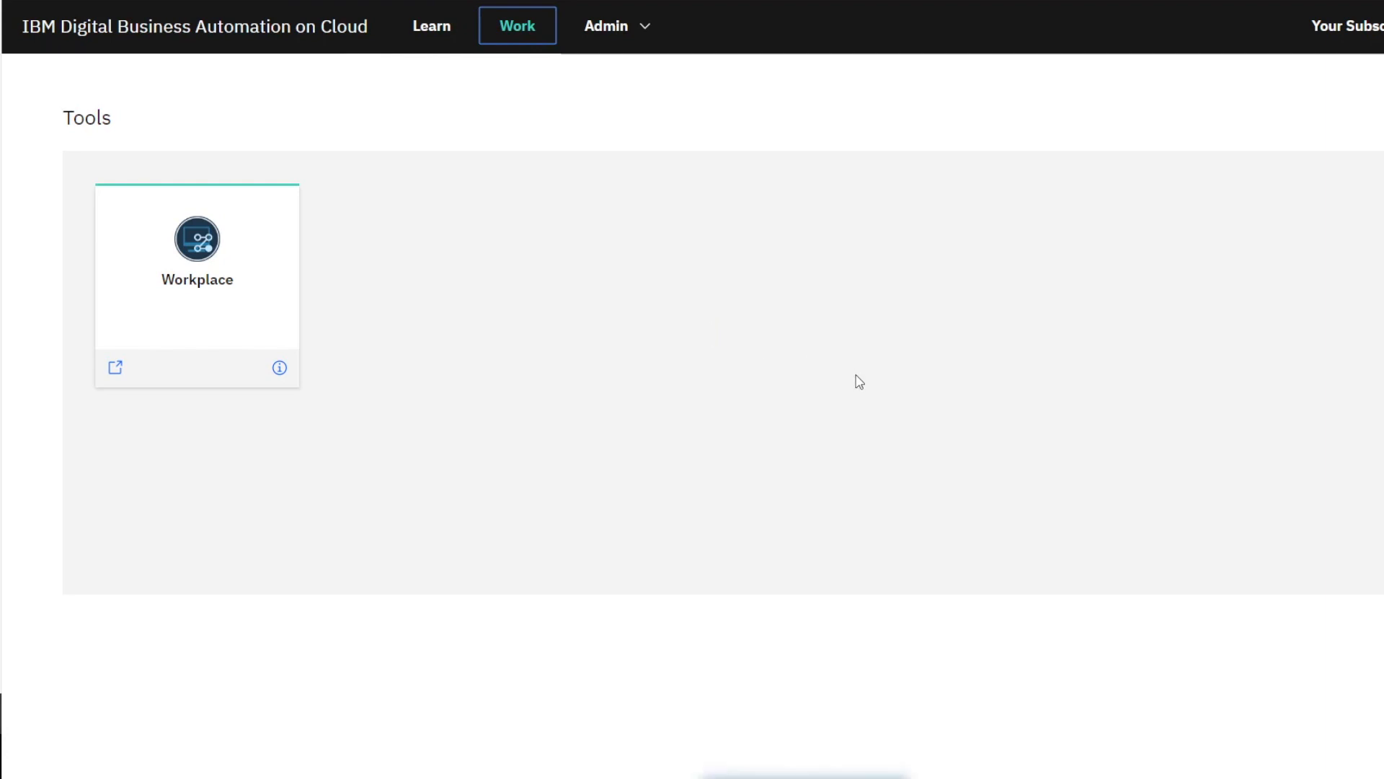
# Step: Expand the Admin menu showing Access Management and Usage Reports
pyautogui.click(608, 26)
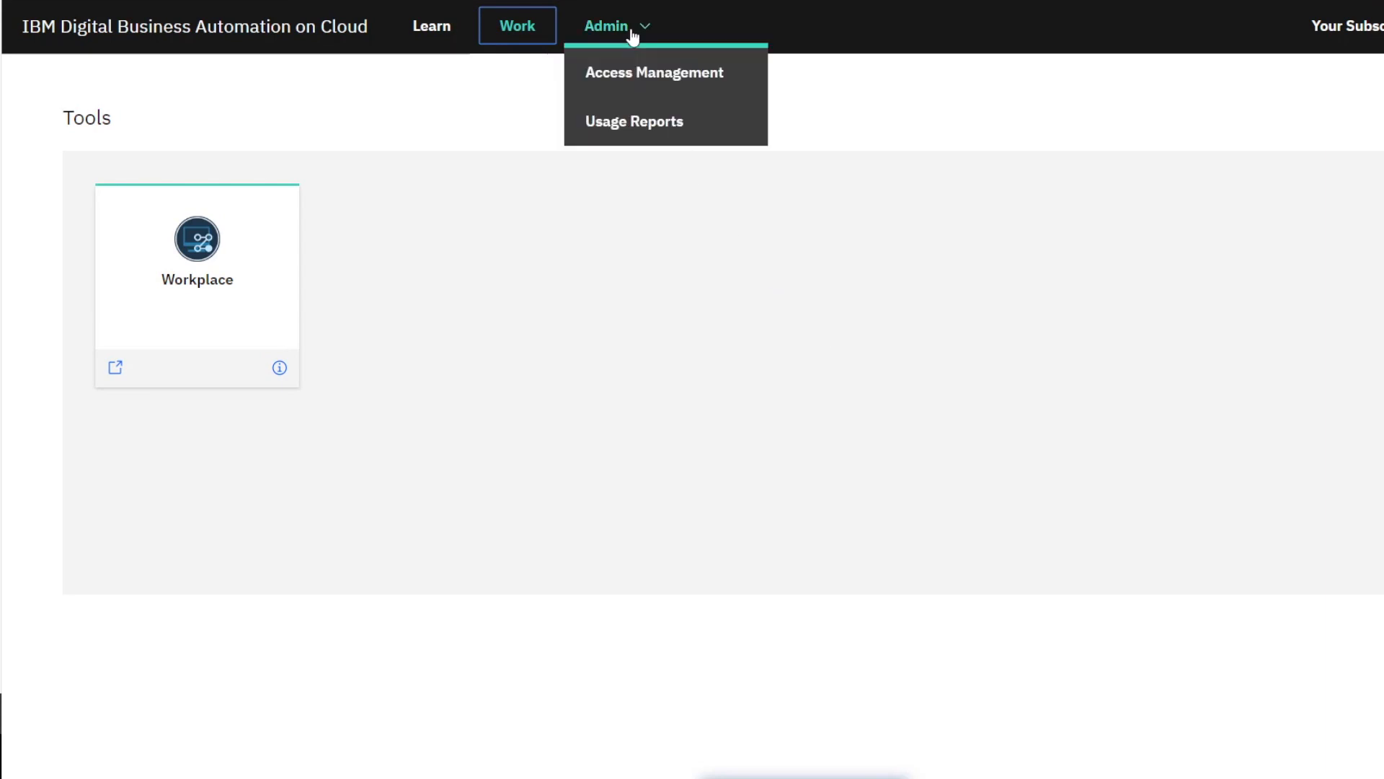
pyautogui.moveTo(653, 72)
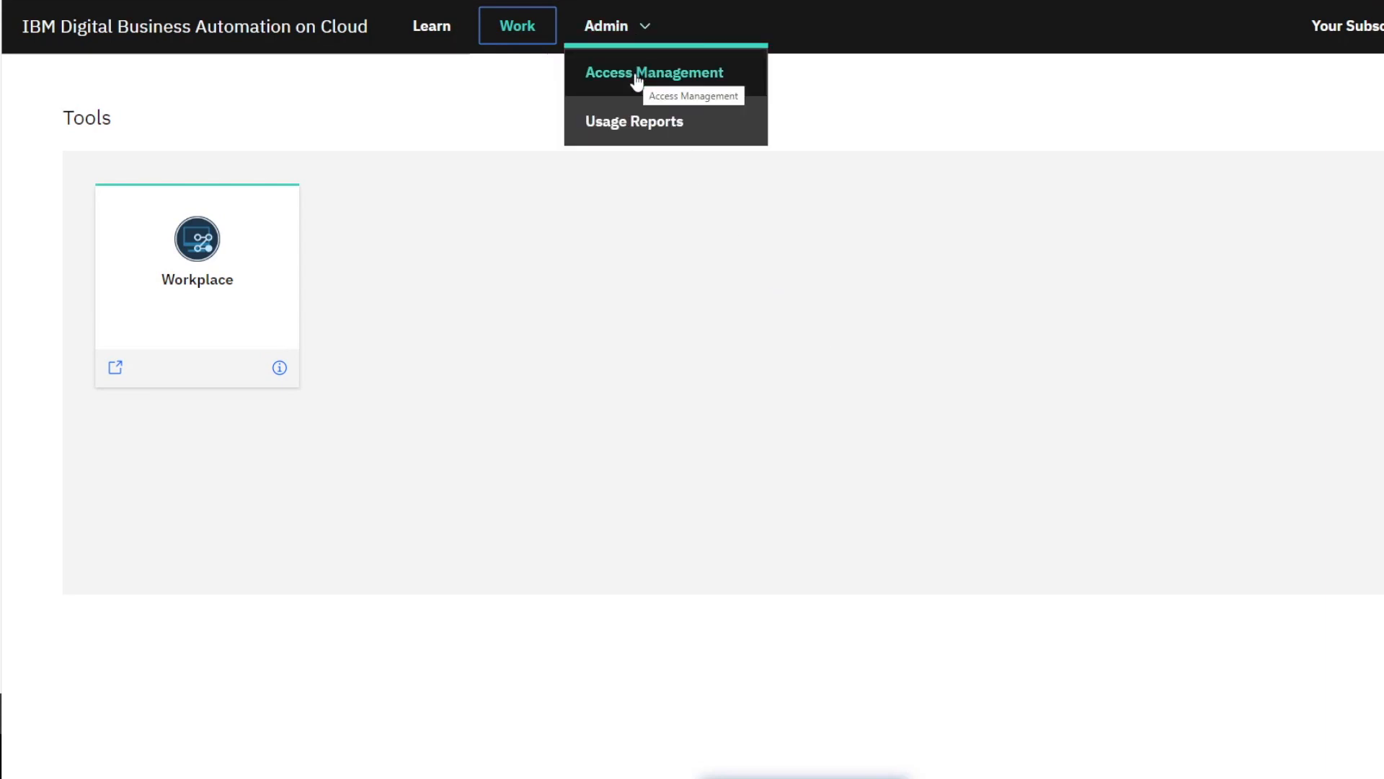
# Step: In Access Management, invite the two new users by pasting their email addresses
pyautogui.click(654, 72)
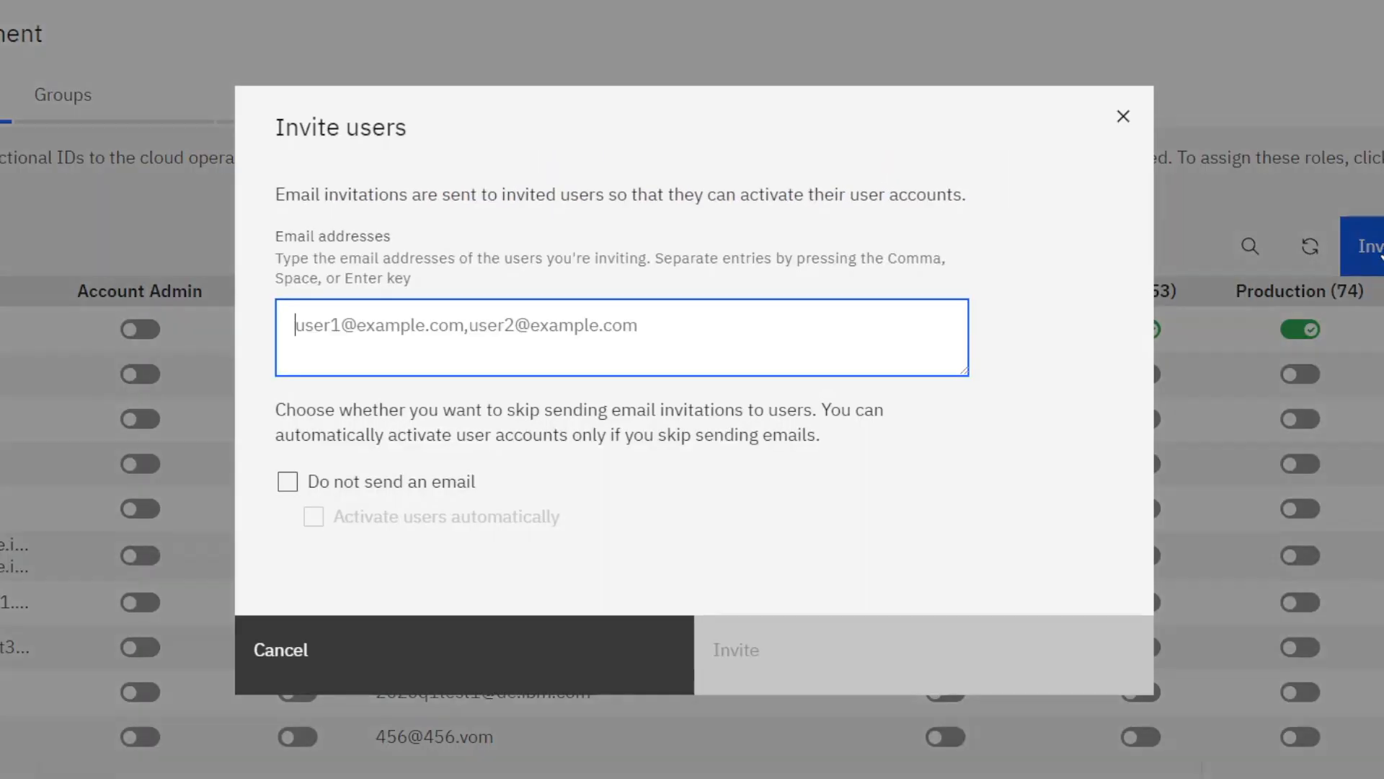
pyautogui.rightClick(503, 324)
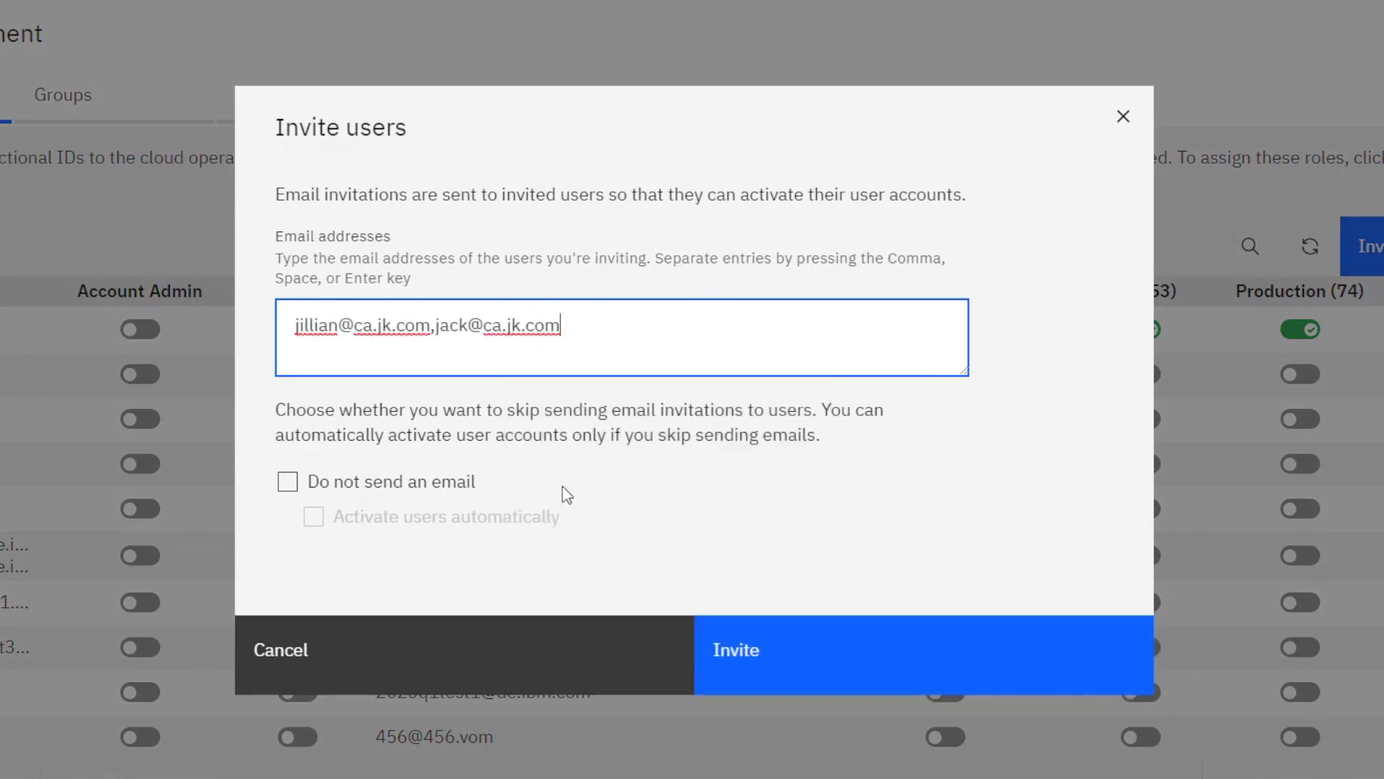
pyautogui.moveTo(450, 353)
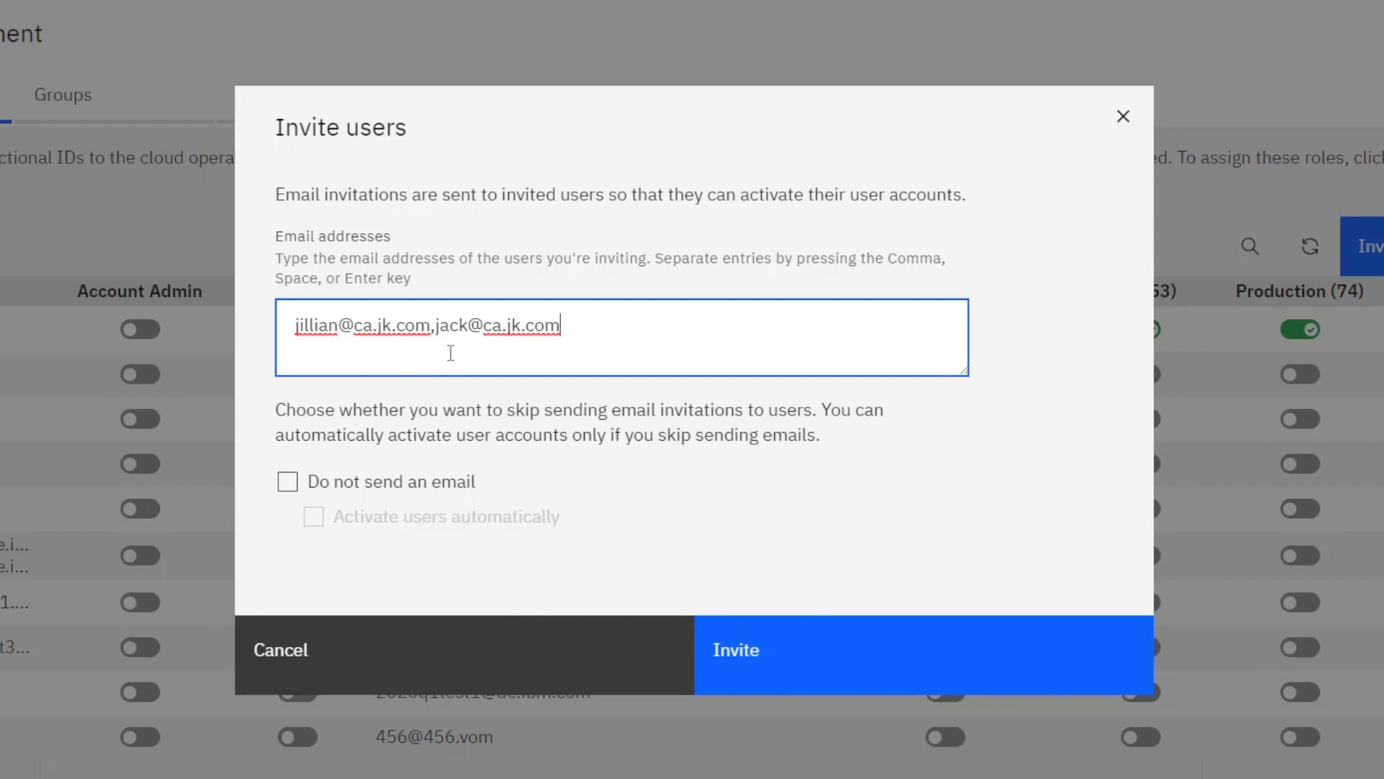
pyautogui.moveTo(455, 336)
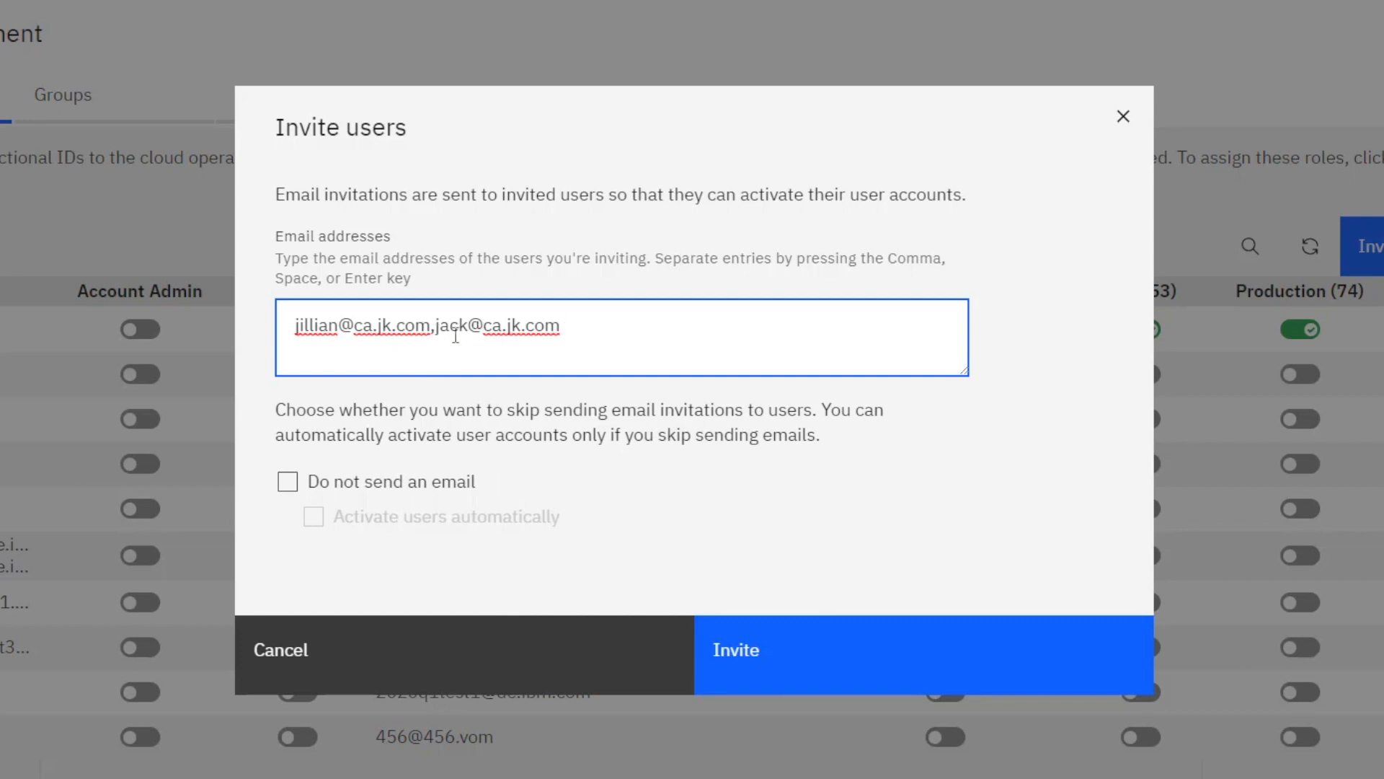
pyautogui.moveTo(746, 657)
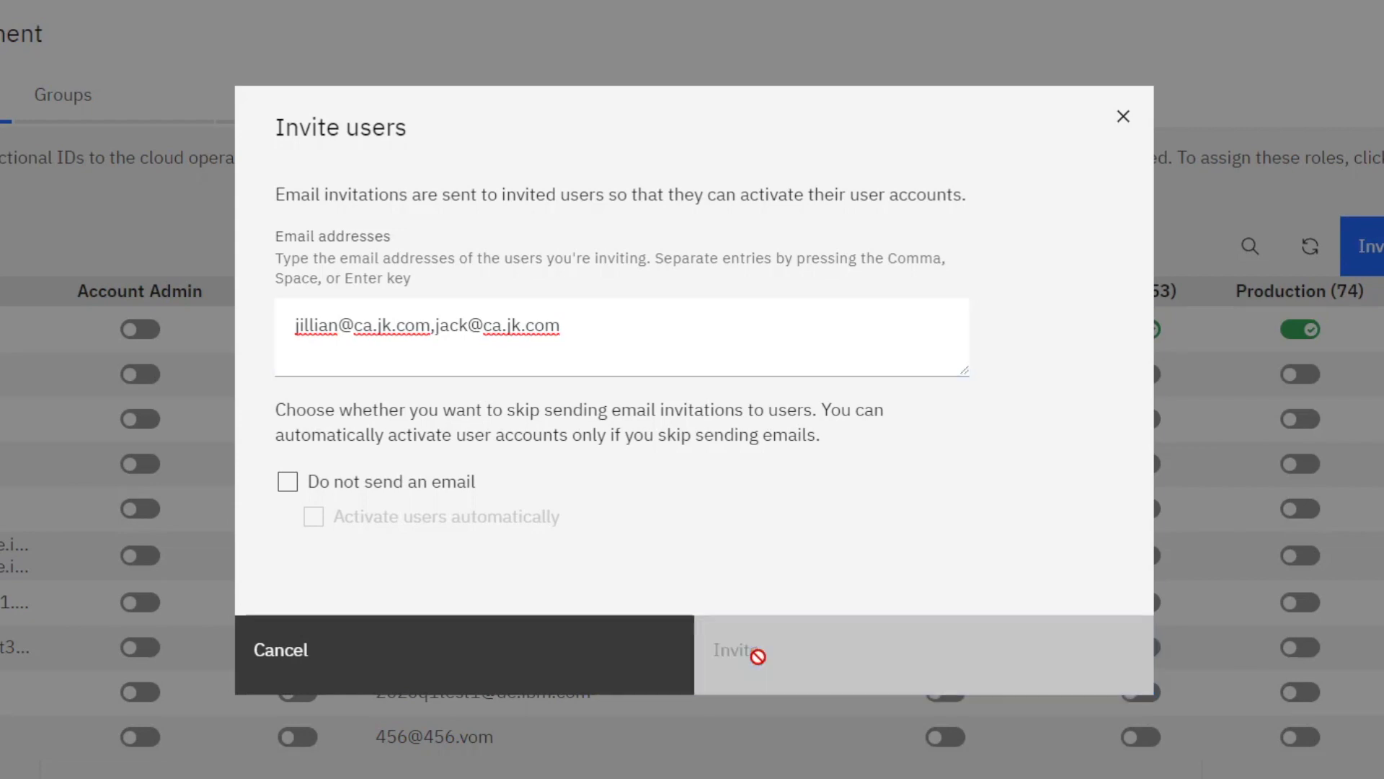
pyautogui.click(737, 651)
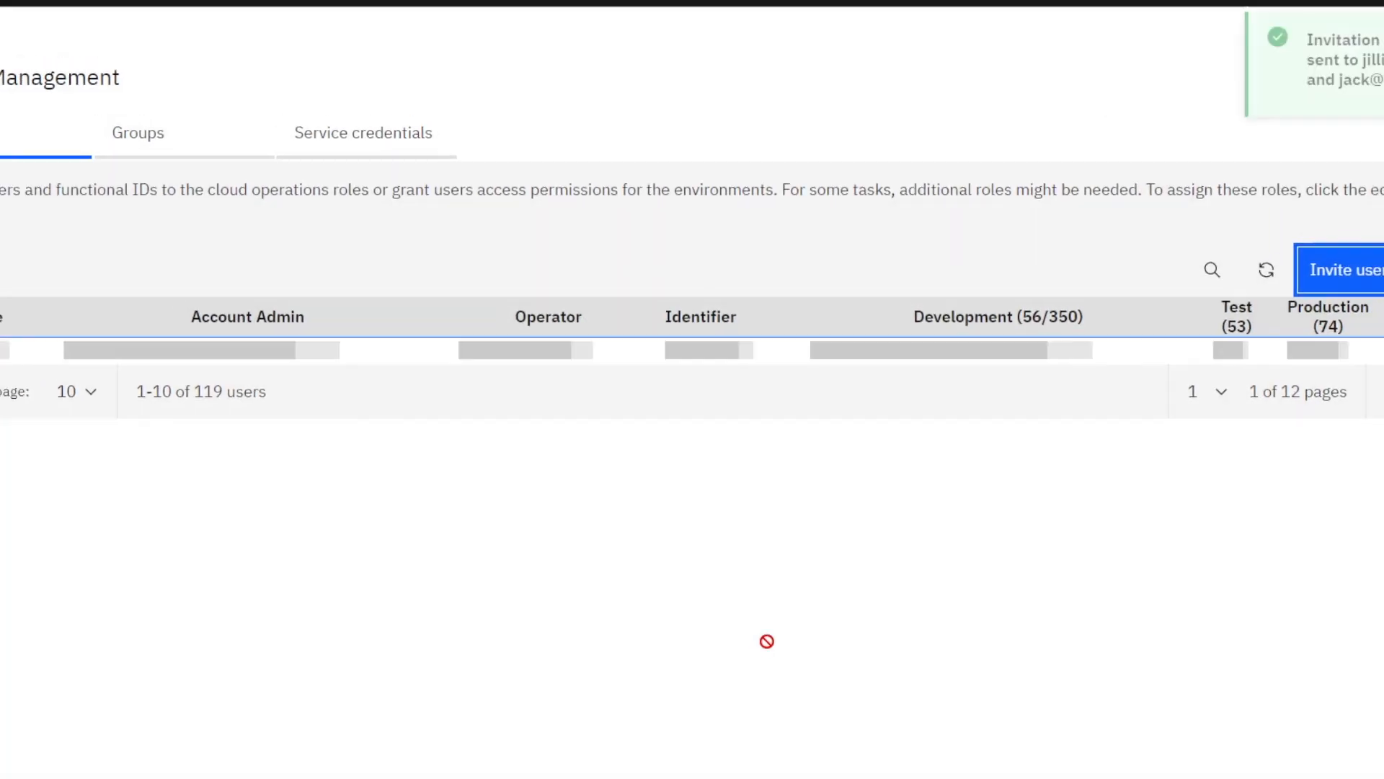
# Step: Filter users by 'jk' and switch on Production access for jack and jillian
pyautogui.write('jk')
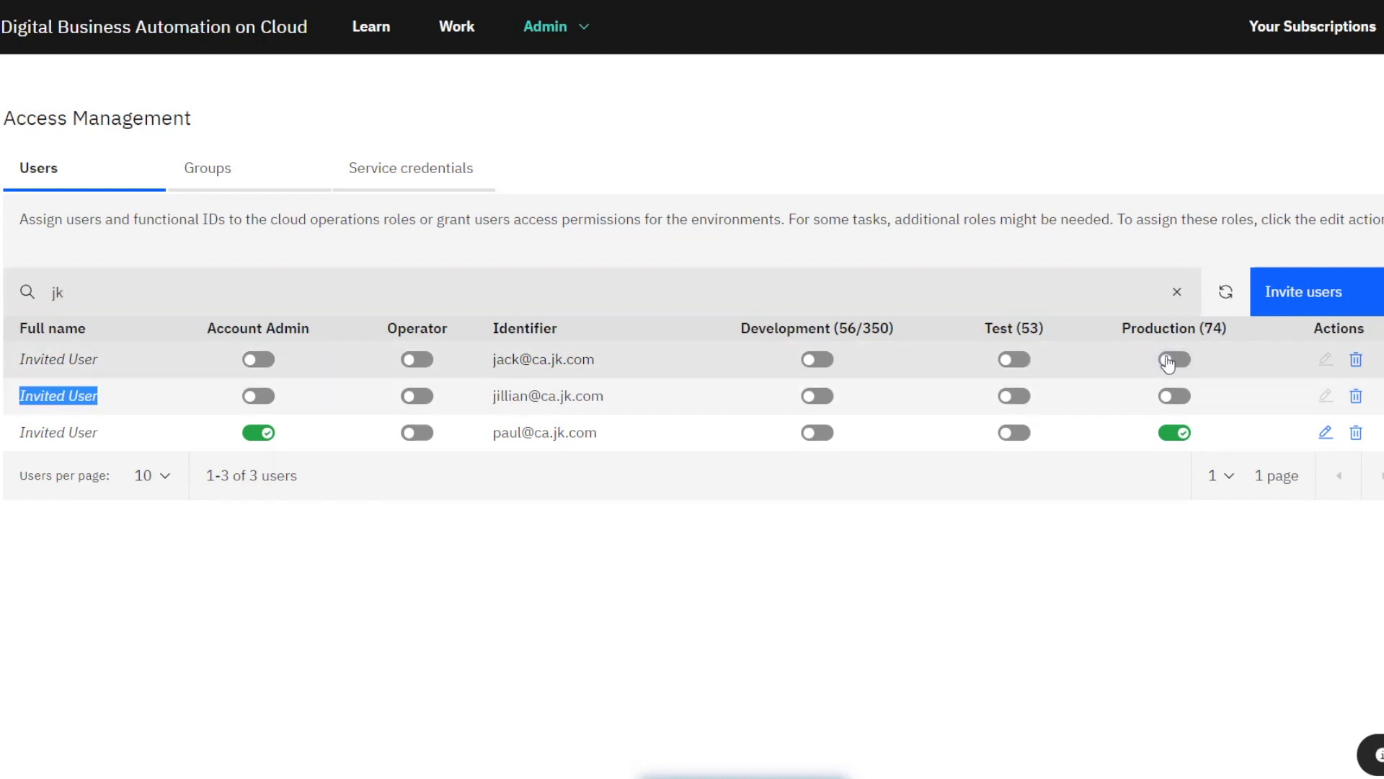
pyautogui.click(1173, 359)
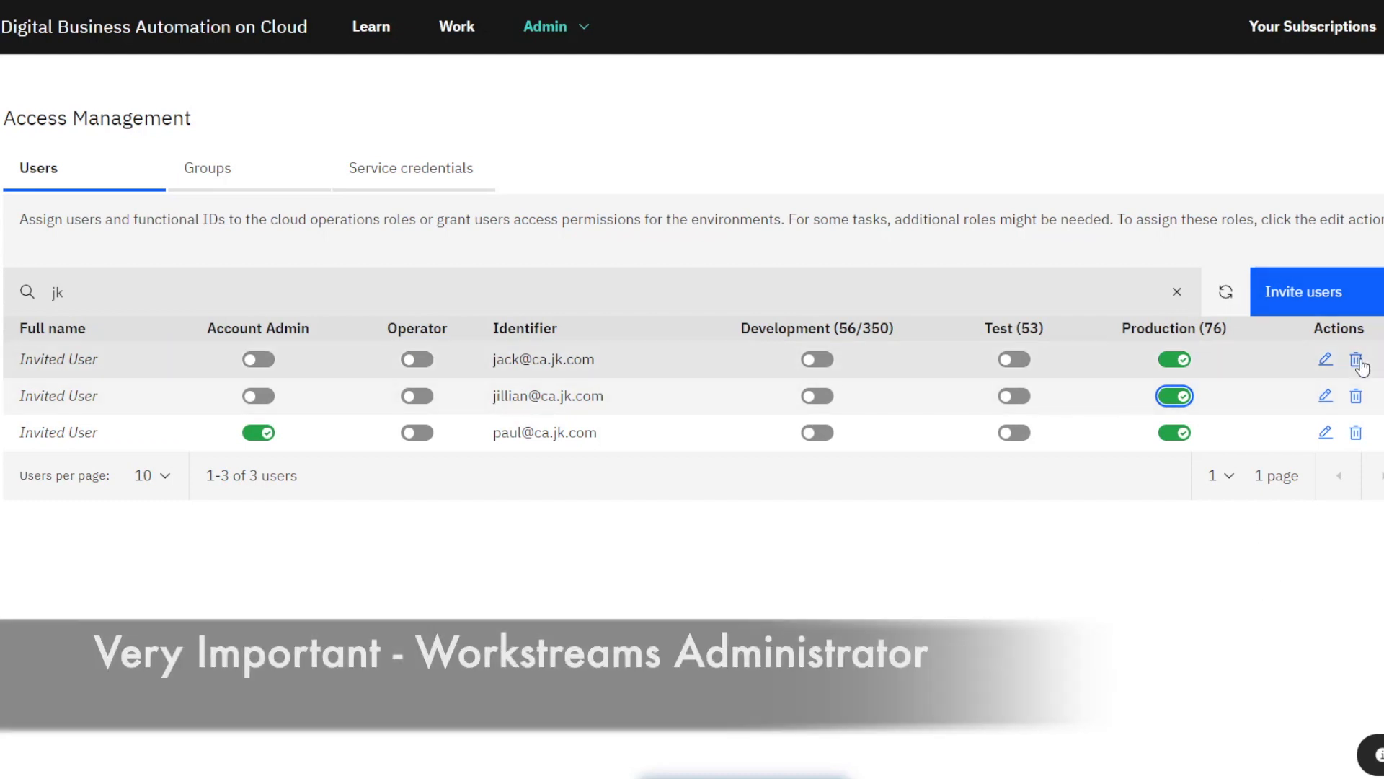
# Step: Assign the Workstreams Administrator role to the first user, then to the second
pyautogui.click(1325, 359)
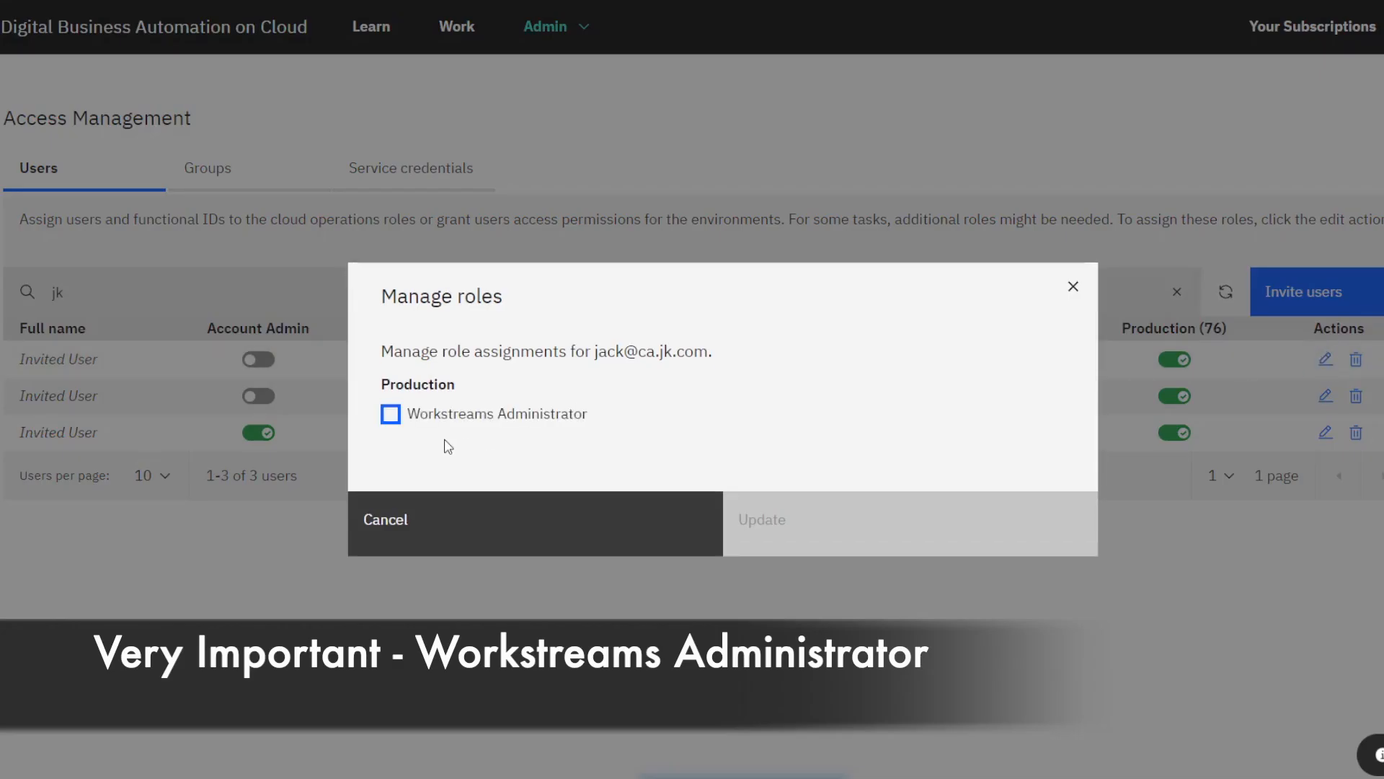
pyautogui.click(391, 414)
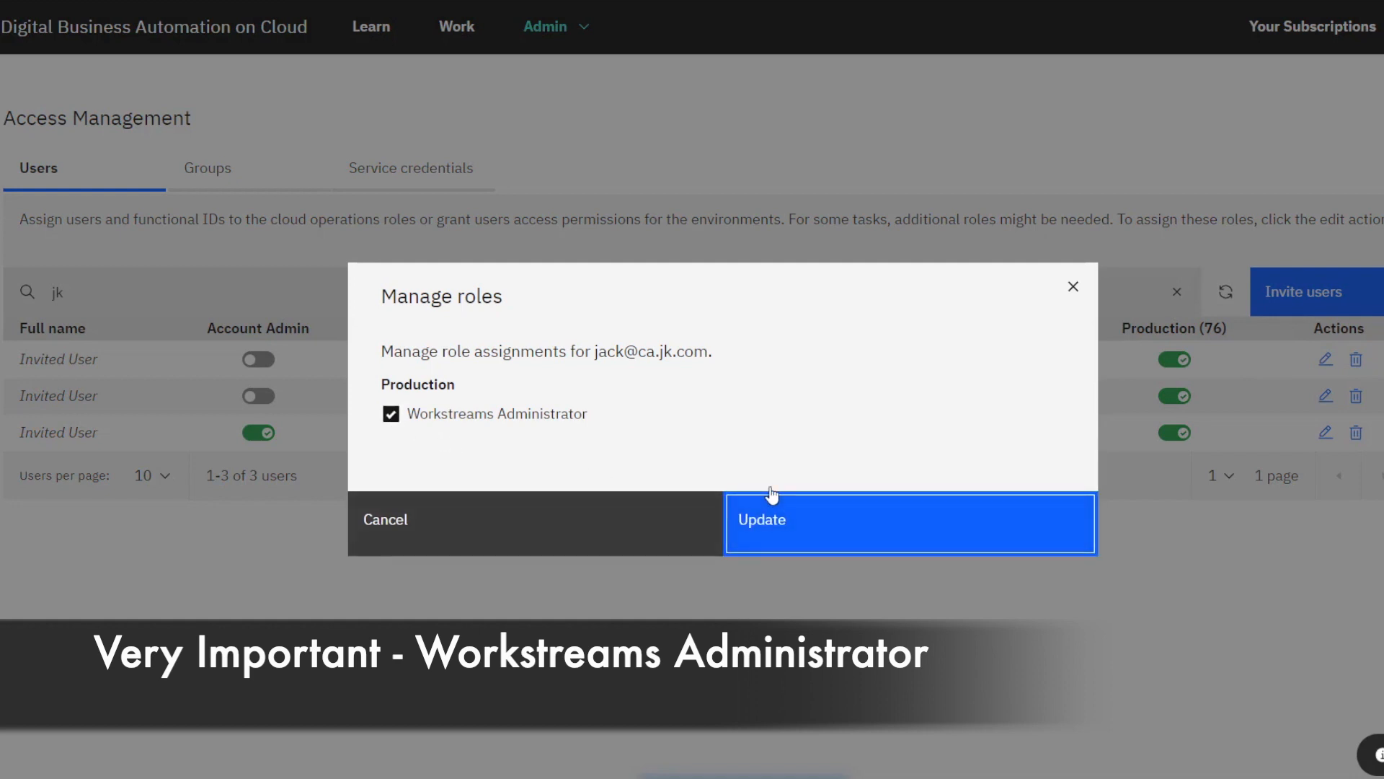
pyautogui.click(910, 520)
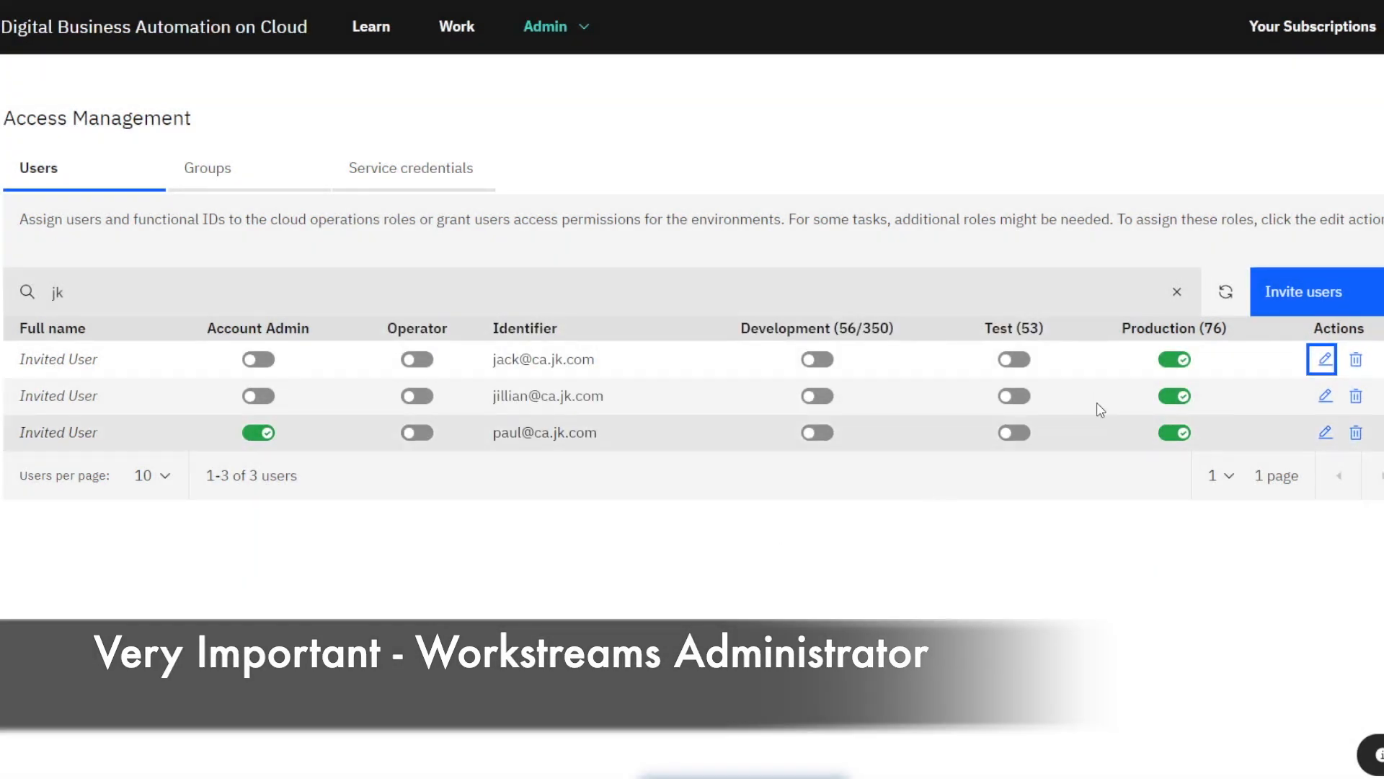
pyautogui.click(1323, 395)
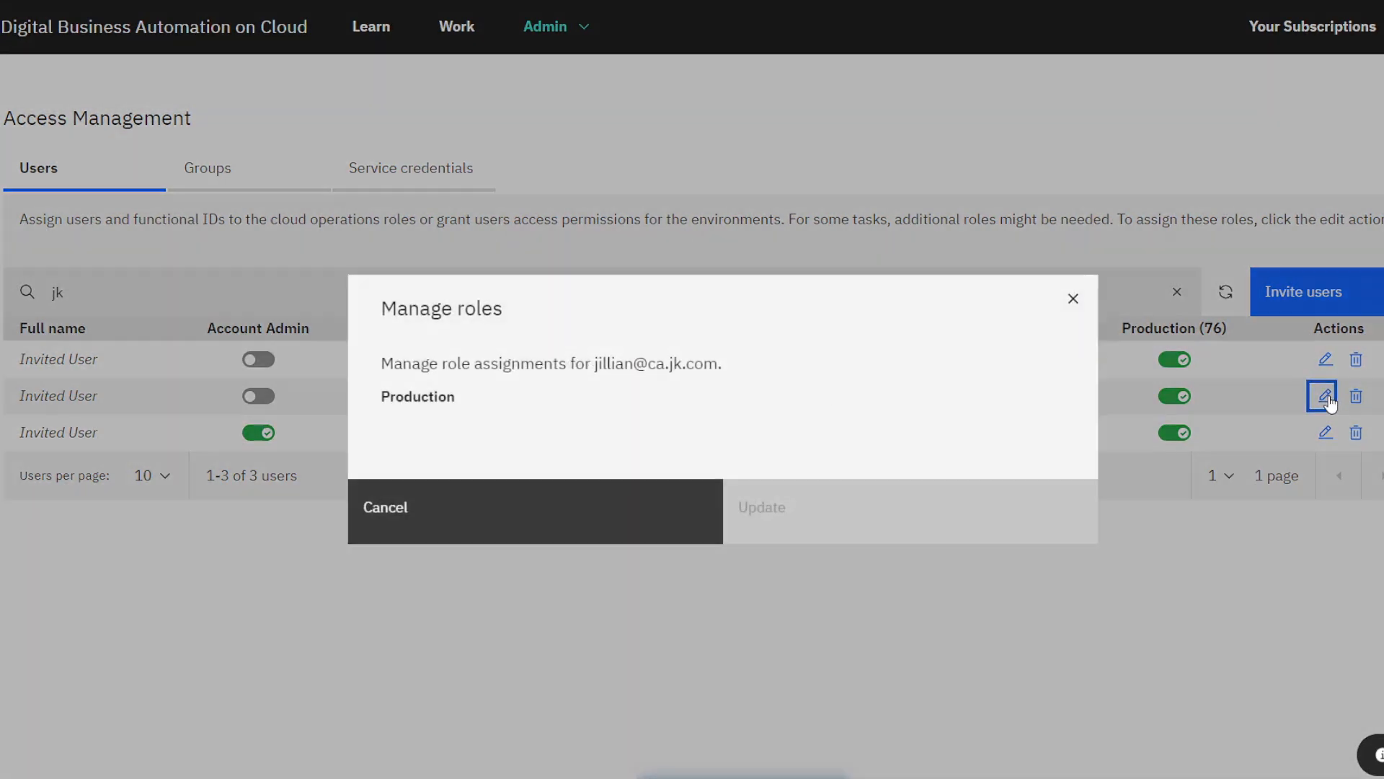
pyautogui.click(391, 414)
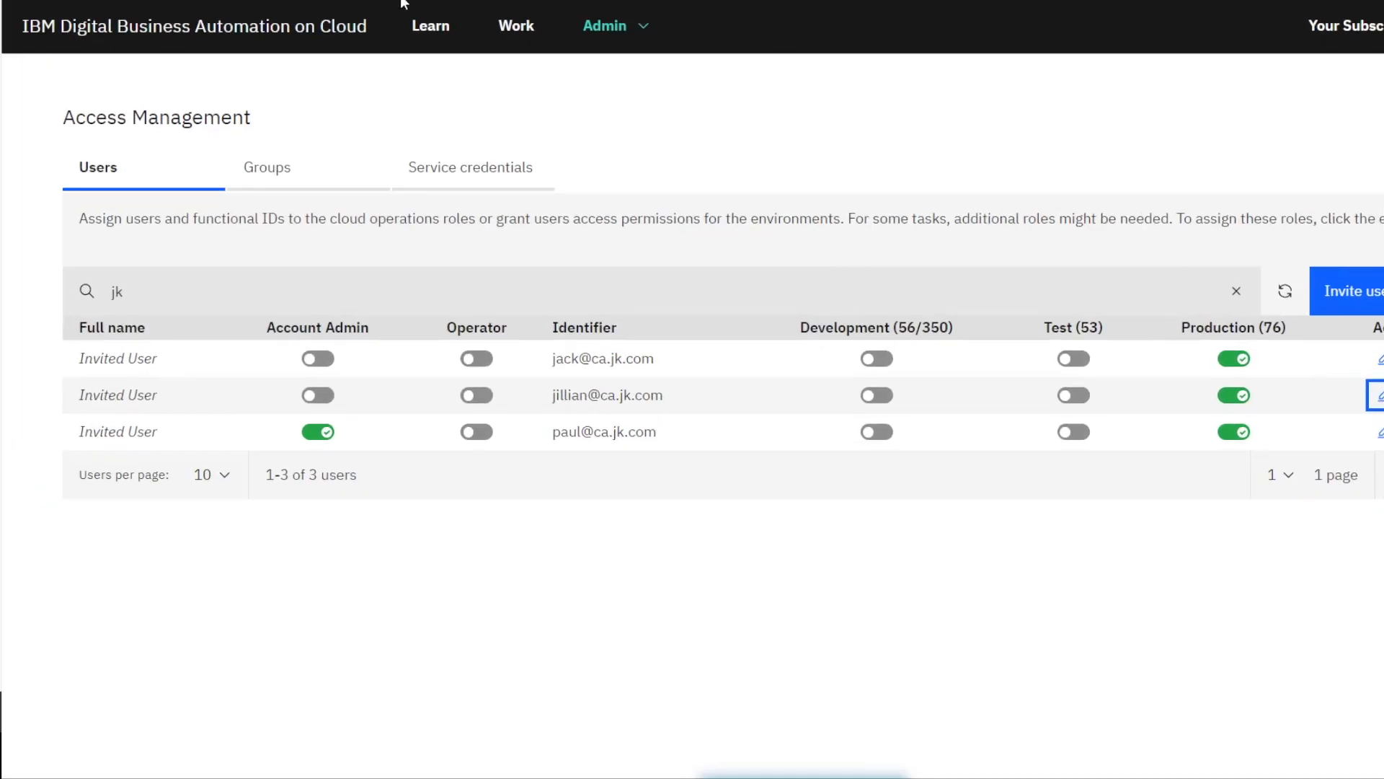
pyautogui.moveTo(516, 26)
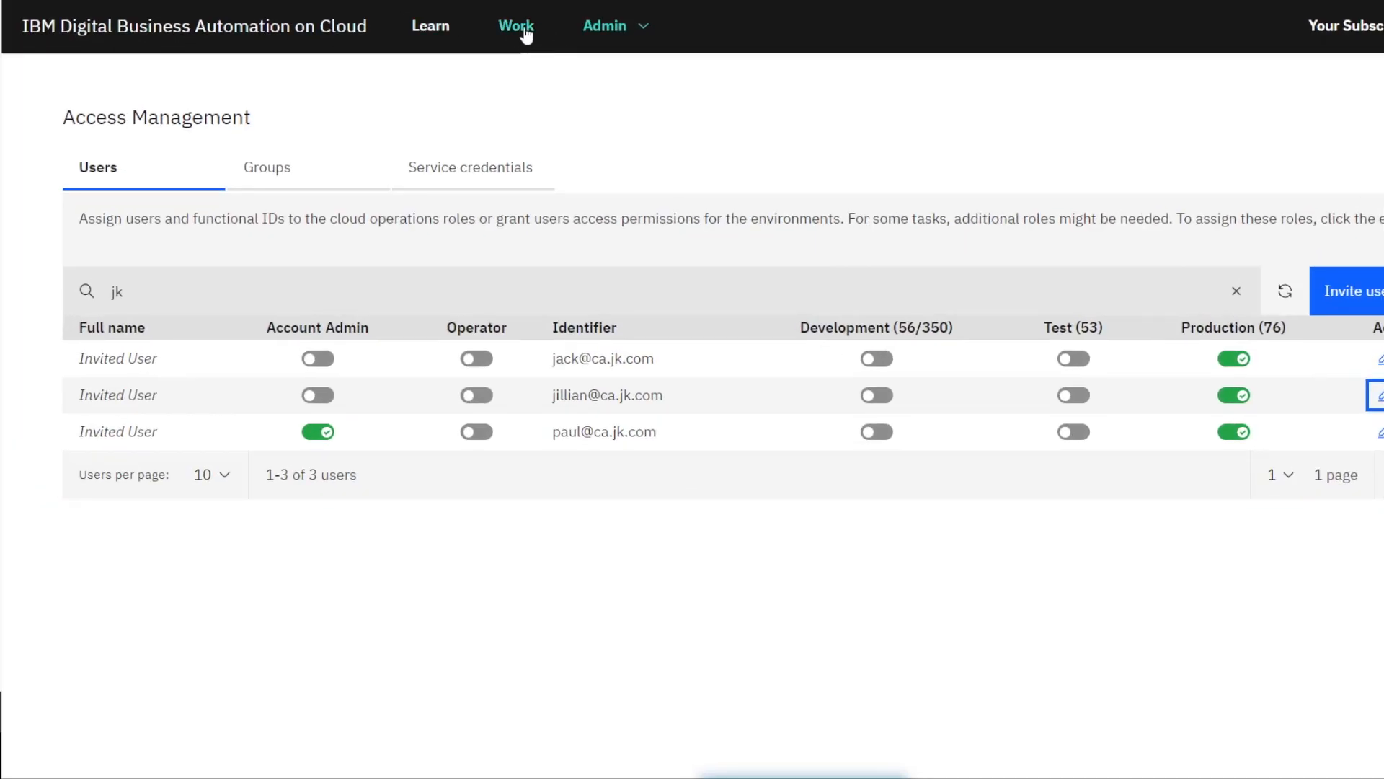
pyautogui.click(516, 24)
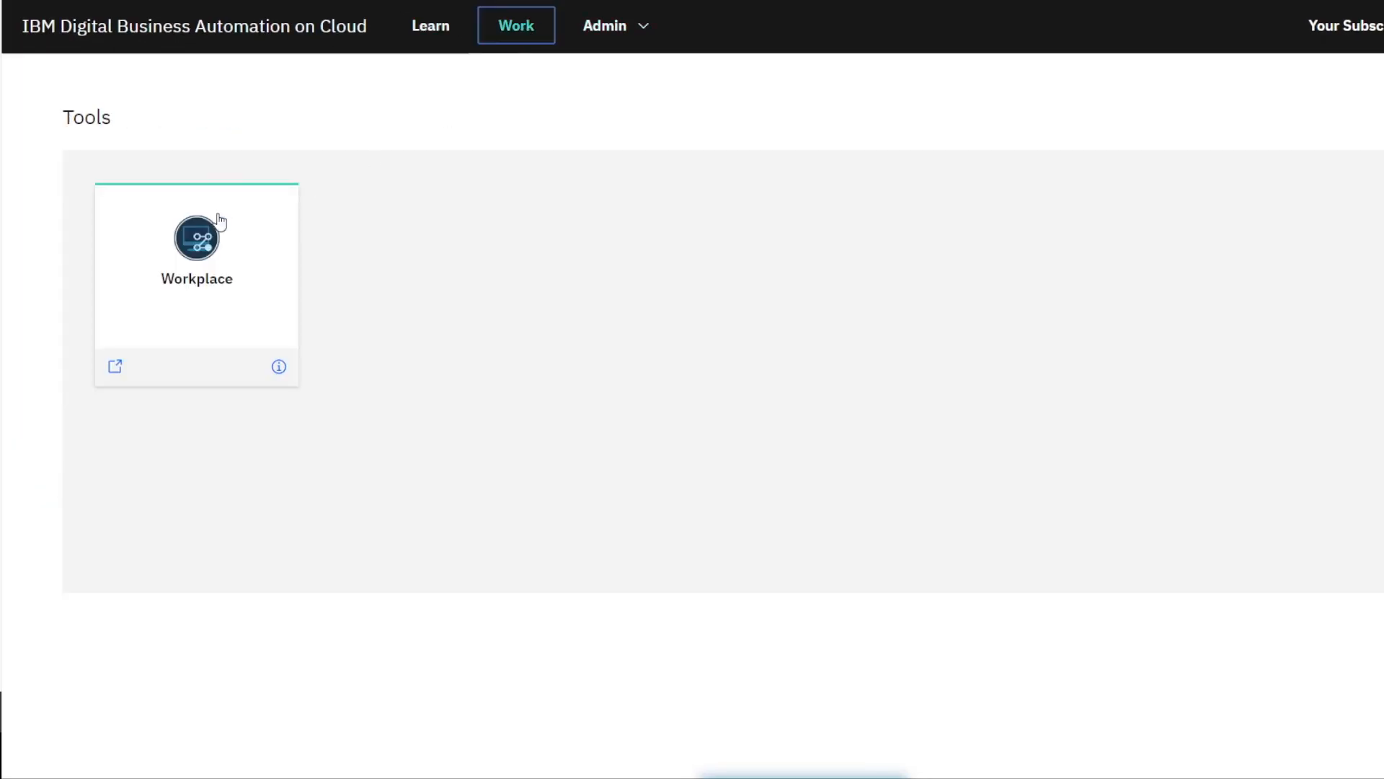
pyautogui.click(196, 242)
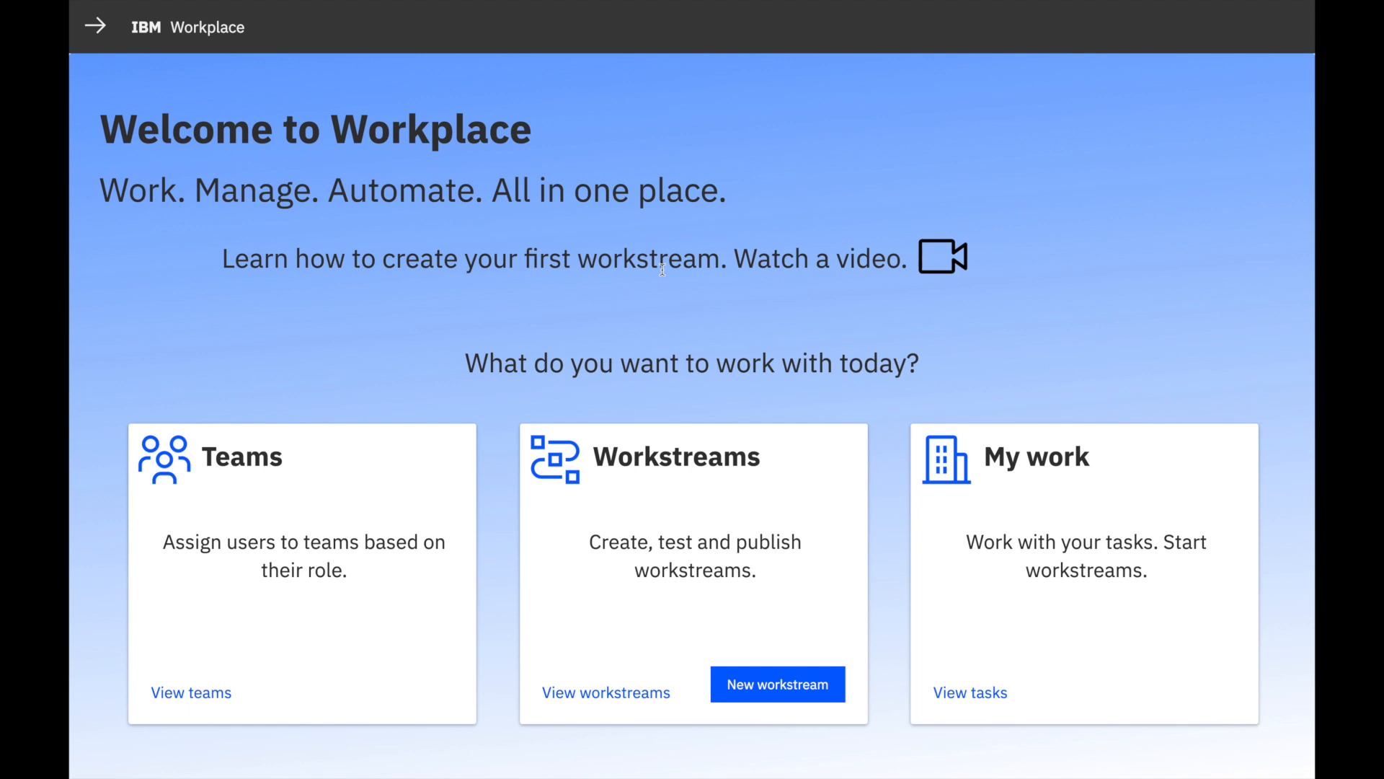
pyautogui.moveTo(1035, 506)
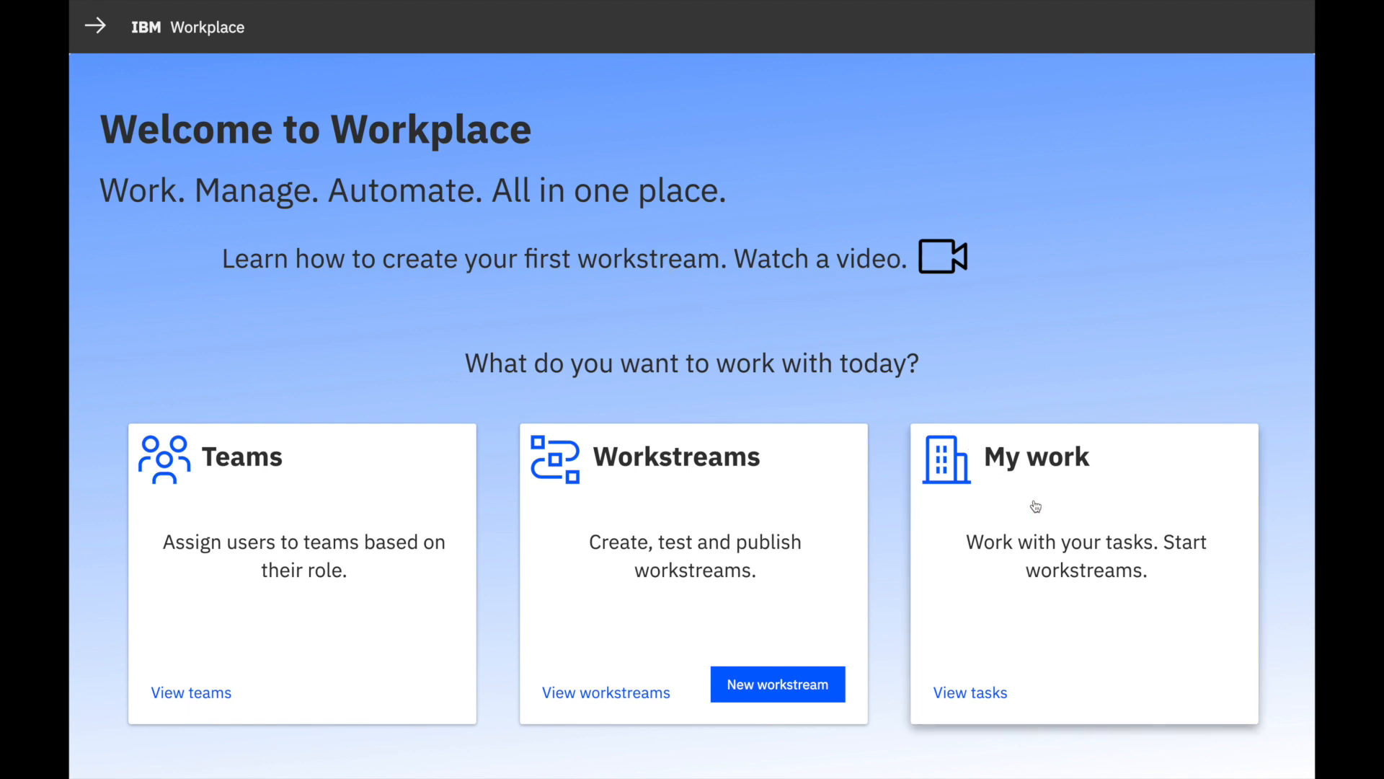
pyautogui.moveTo(791, 518)
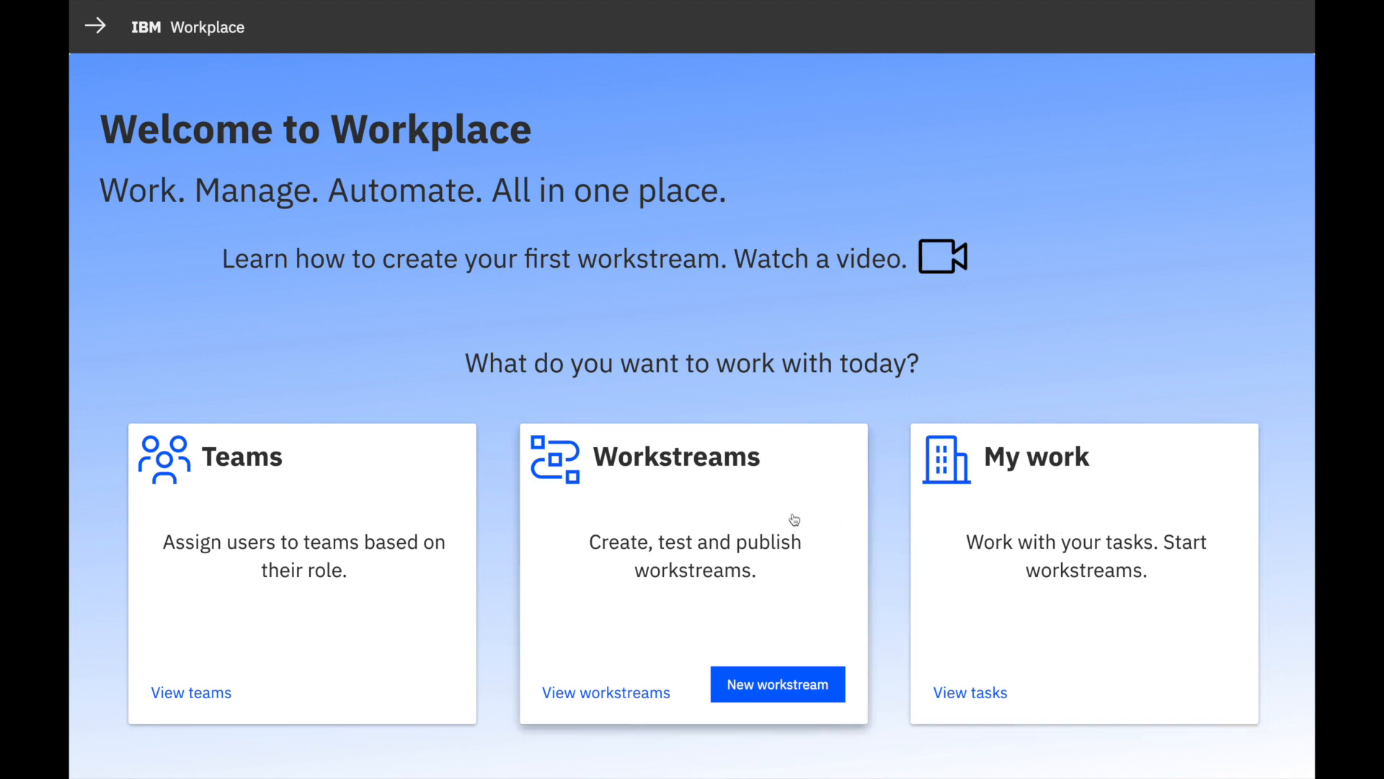
pyautogui.moveTo(672, 505)
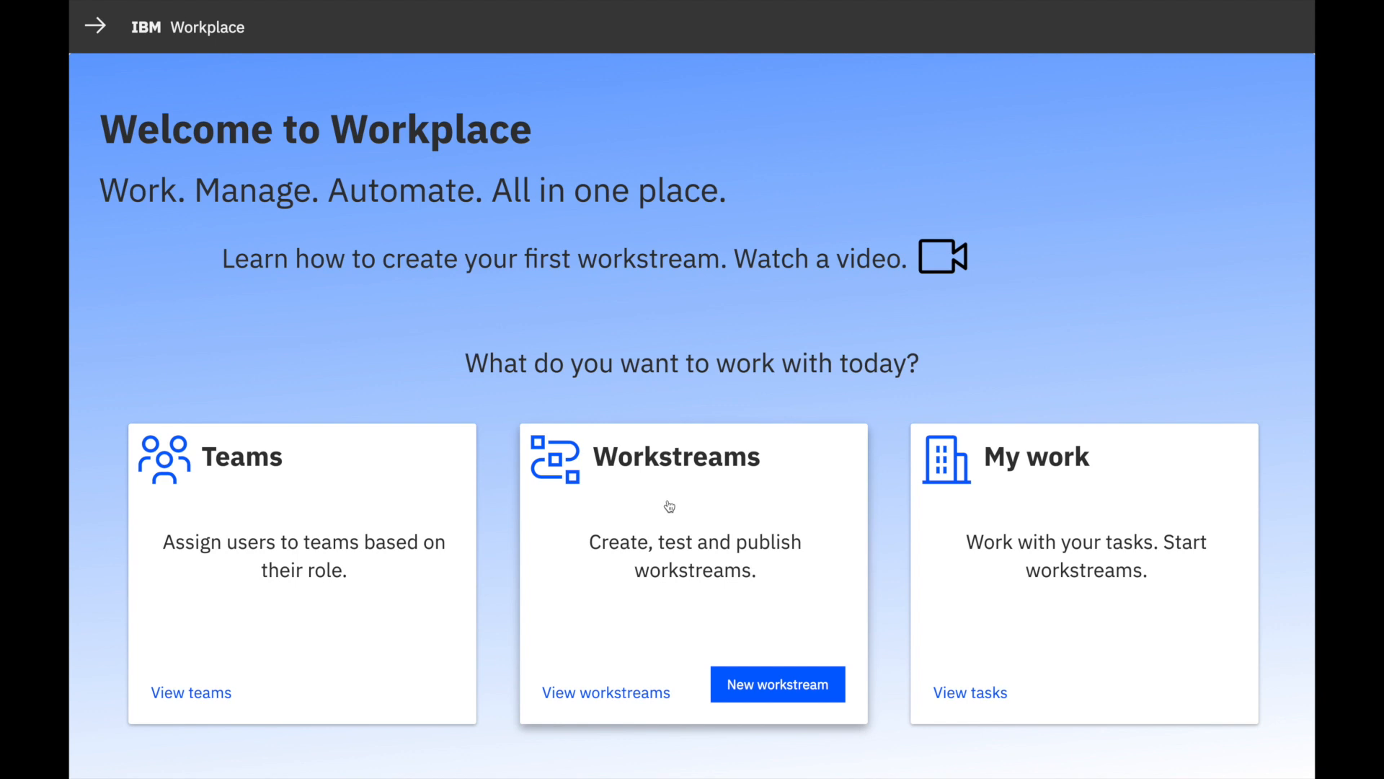
pyautogui.moveTo(308, 499)
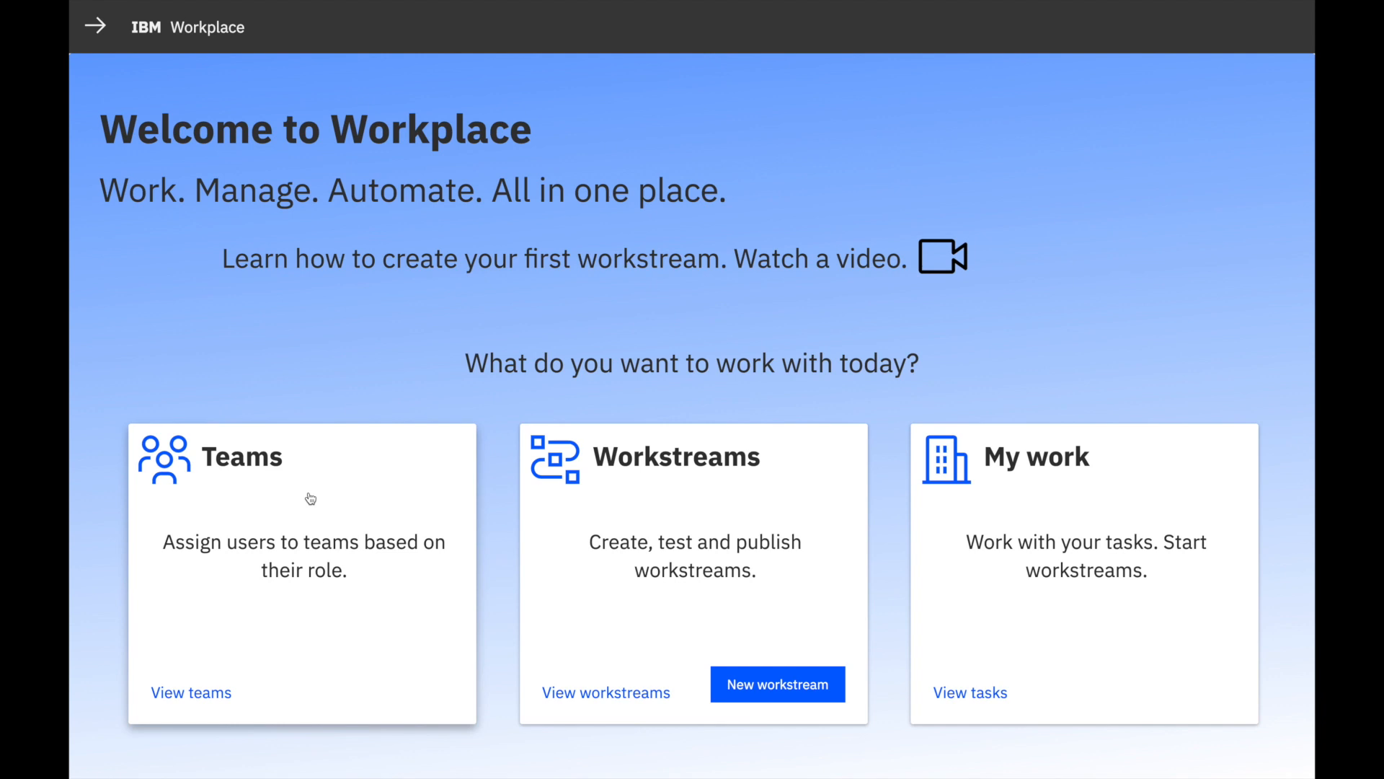
# Step: View the empty Remote support provisioners team, search 'jgoo' to add, then select Managers
pyautogui.click(190, 693)
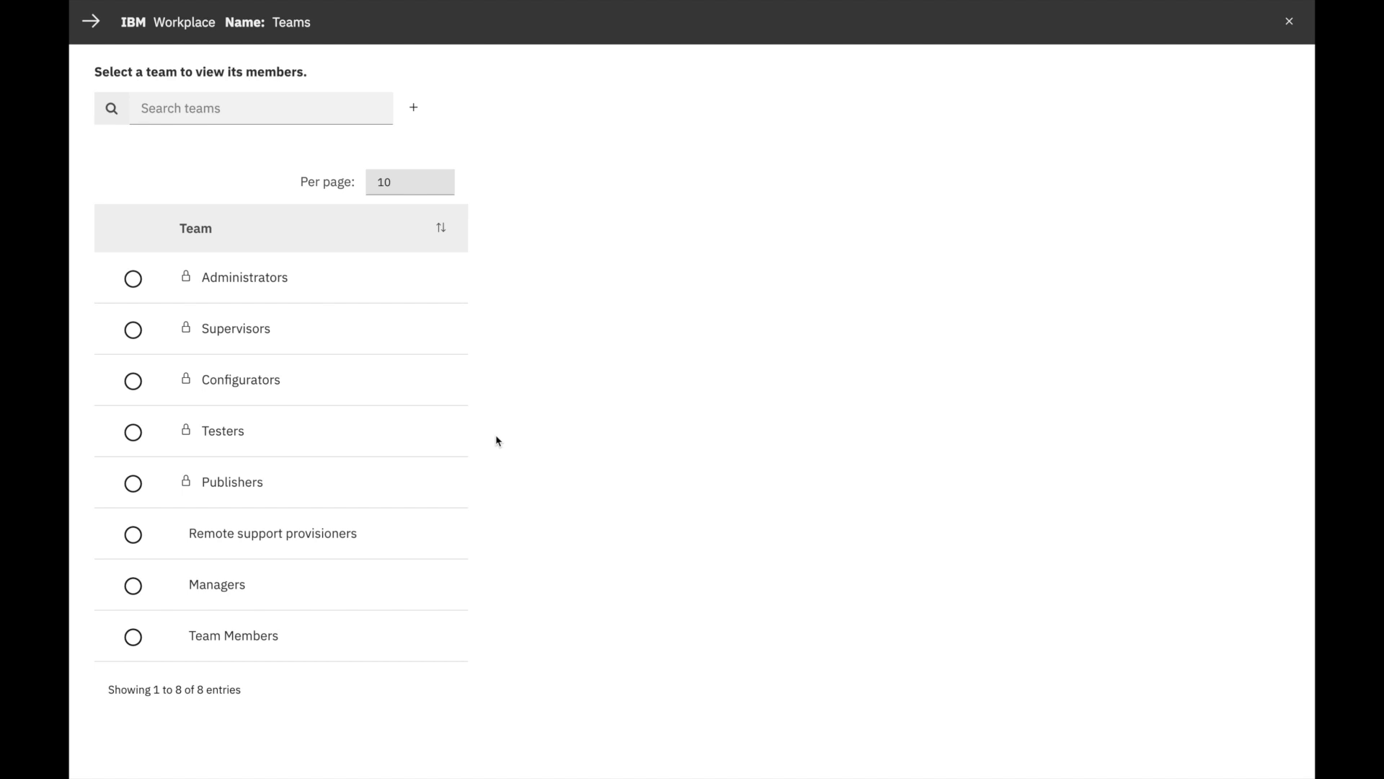
pyautogui.moveTo(222, 482)
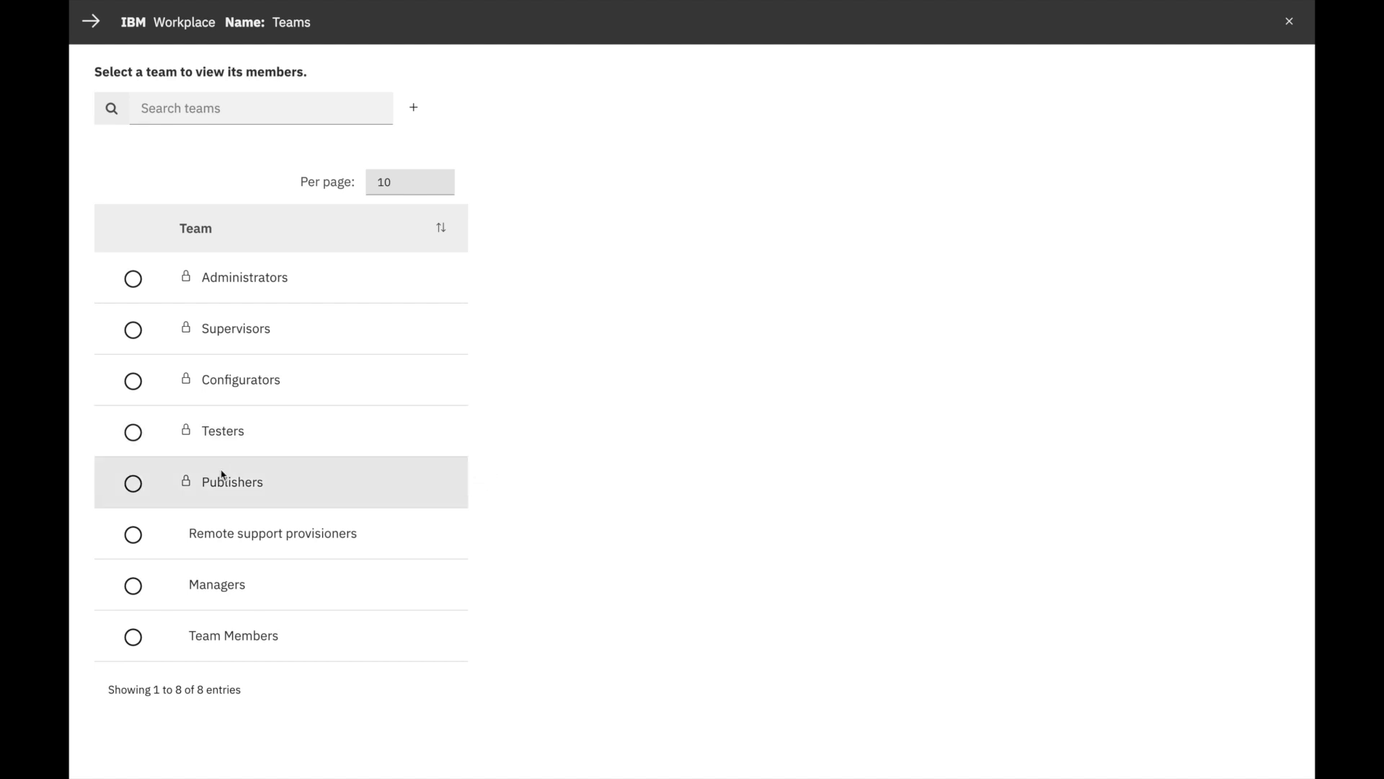
pyautogui.click(133, 534)
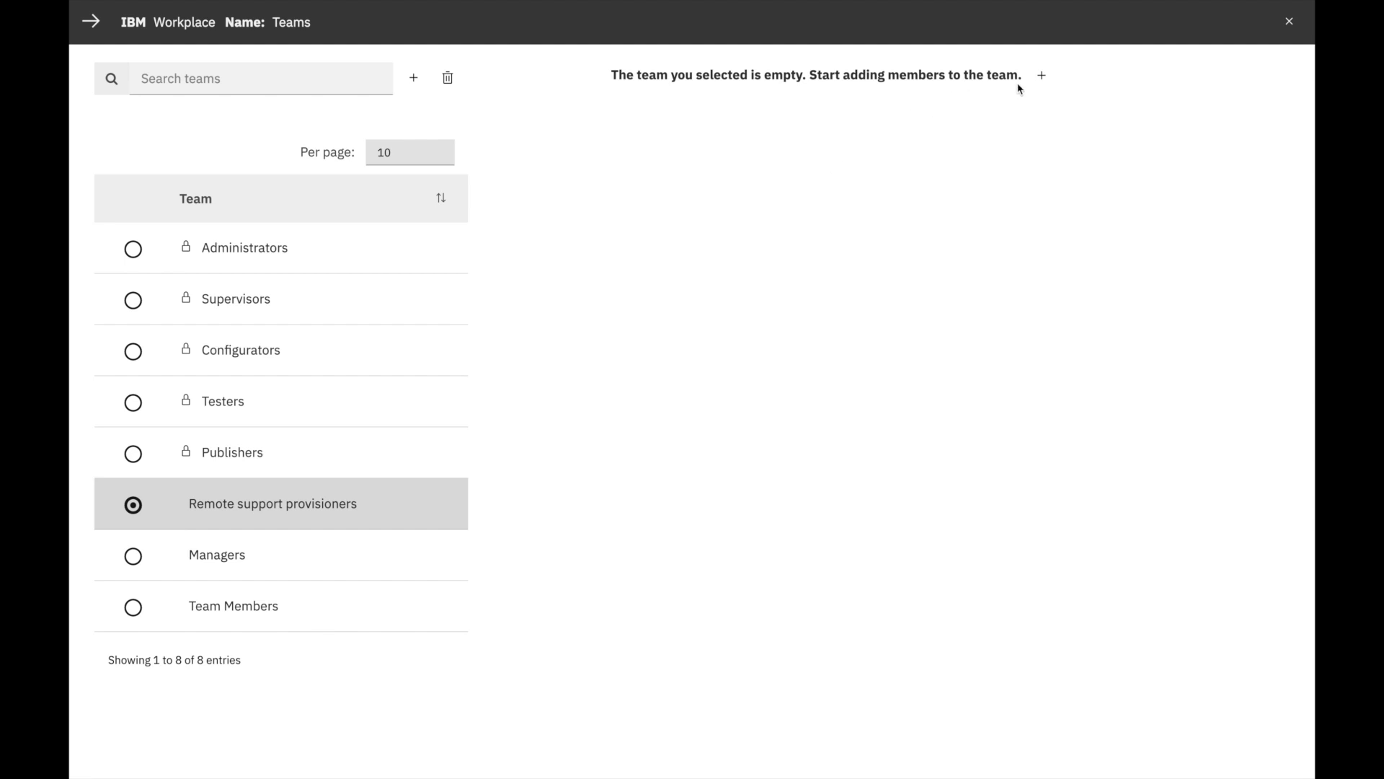
pyautogui.click(1041, 75)
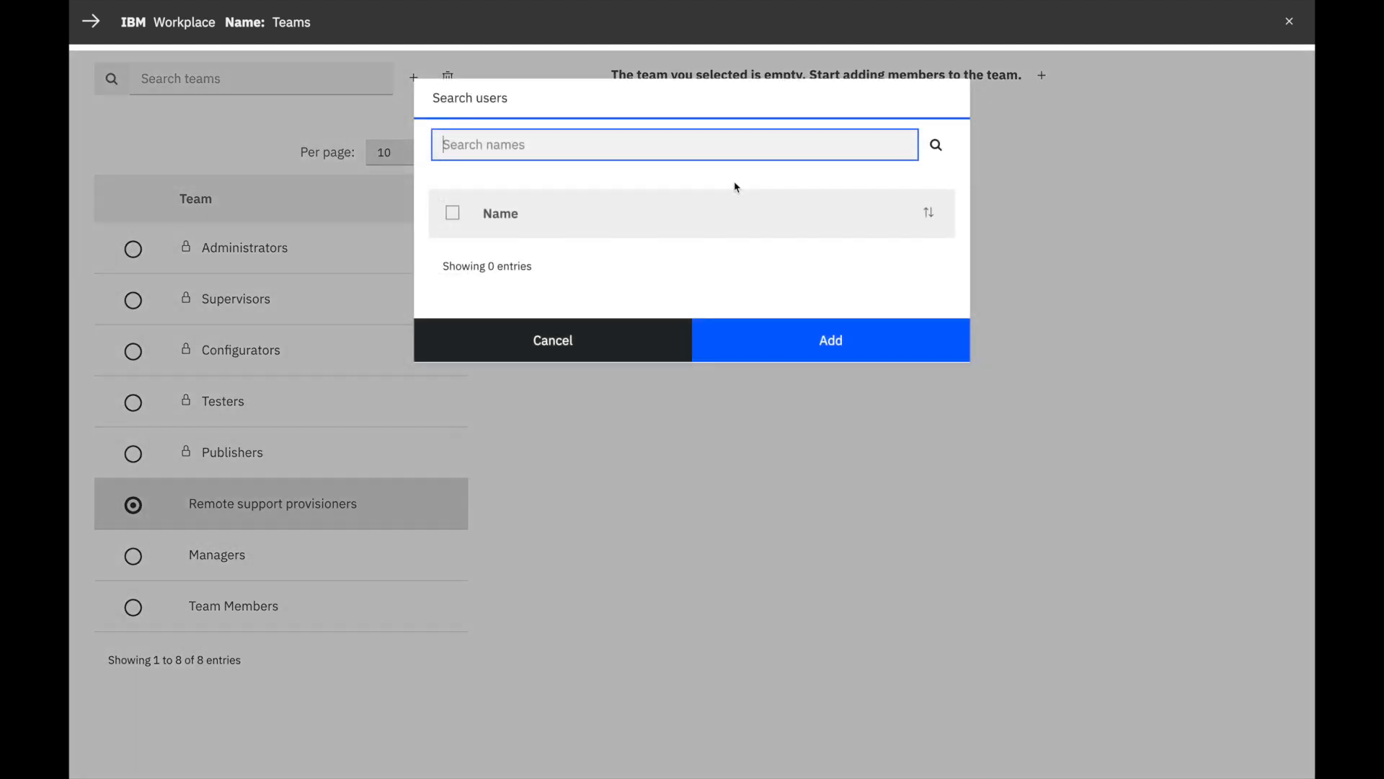
pyautogui.write('jgoo')
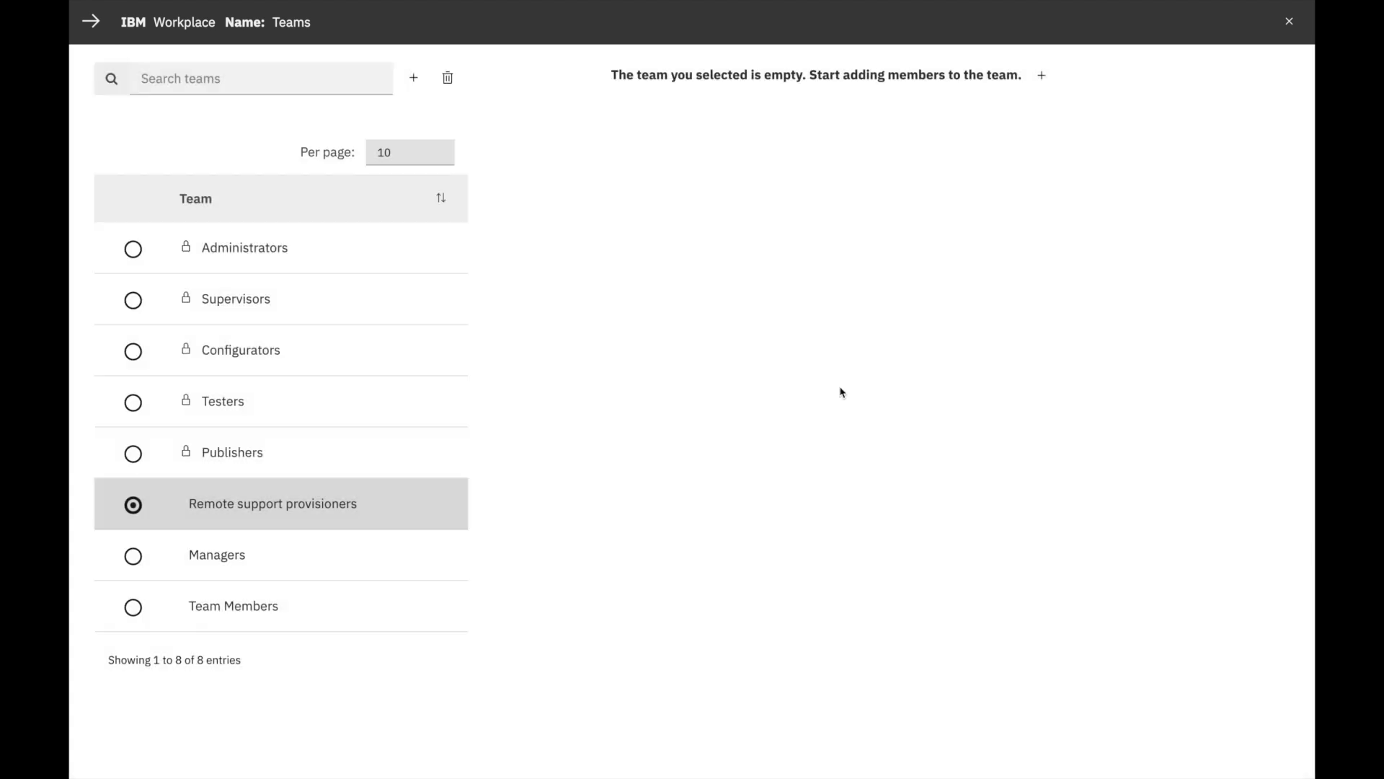
pyautogui.click(133, 503)
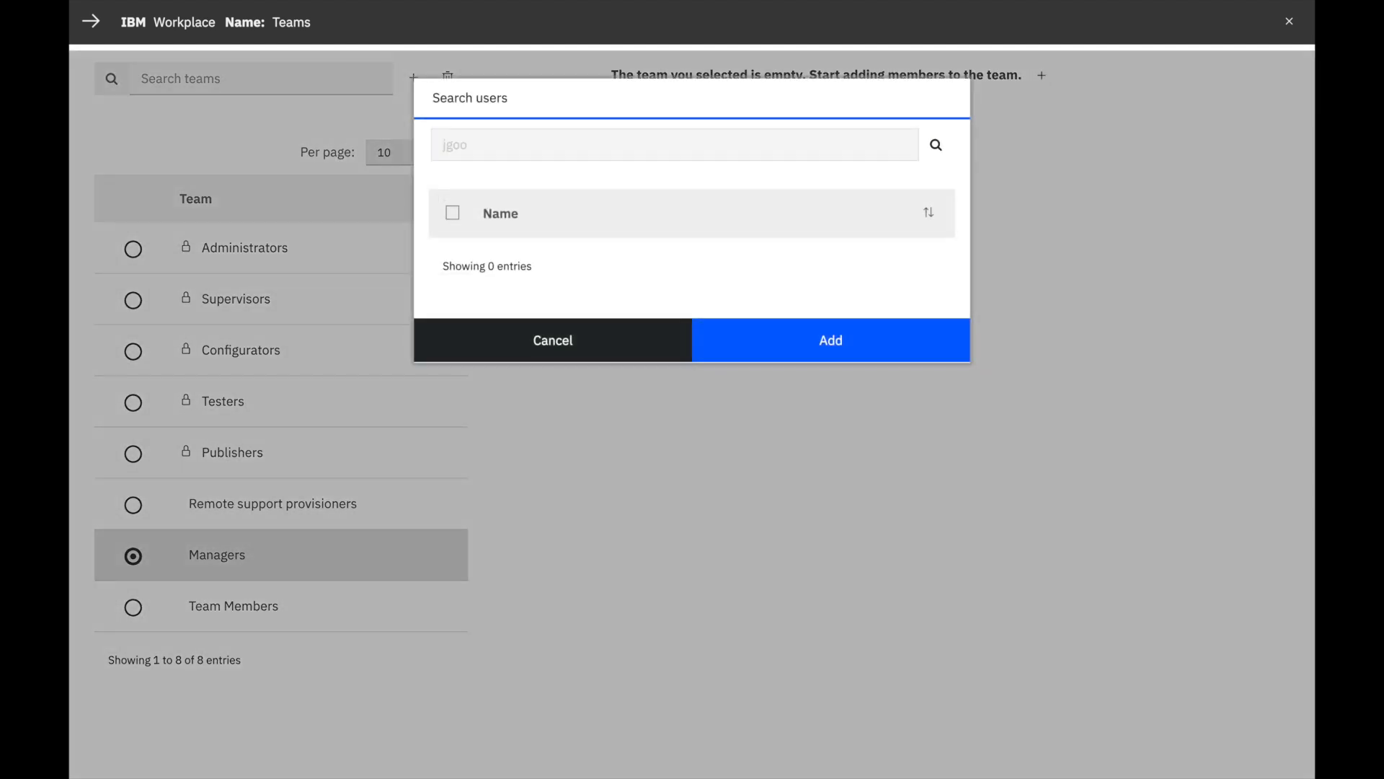
pyautogui.click(829, 341)
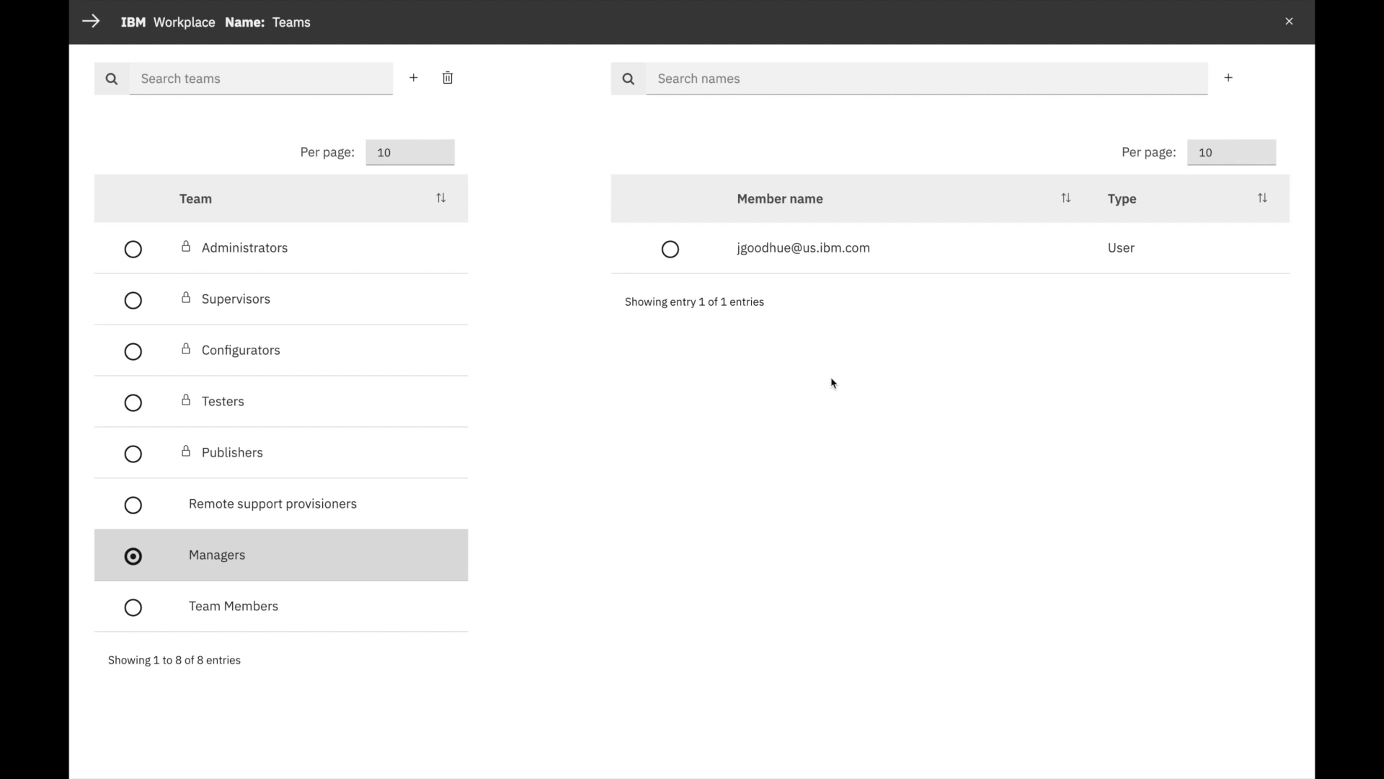
pyautogui.click(90, 21)
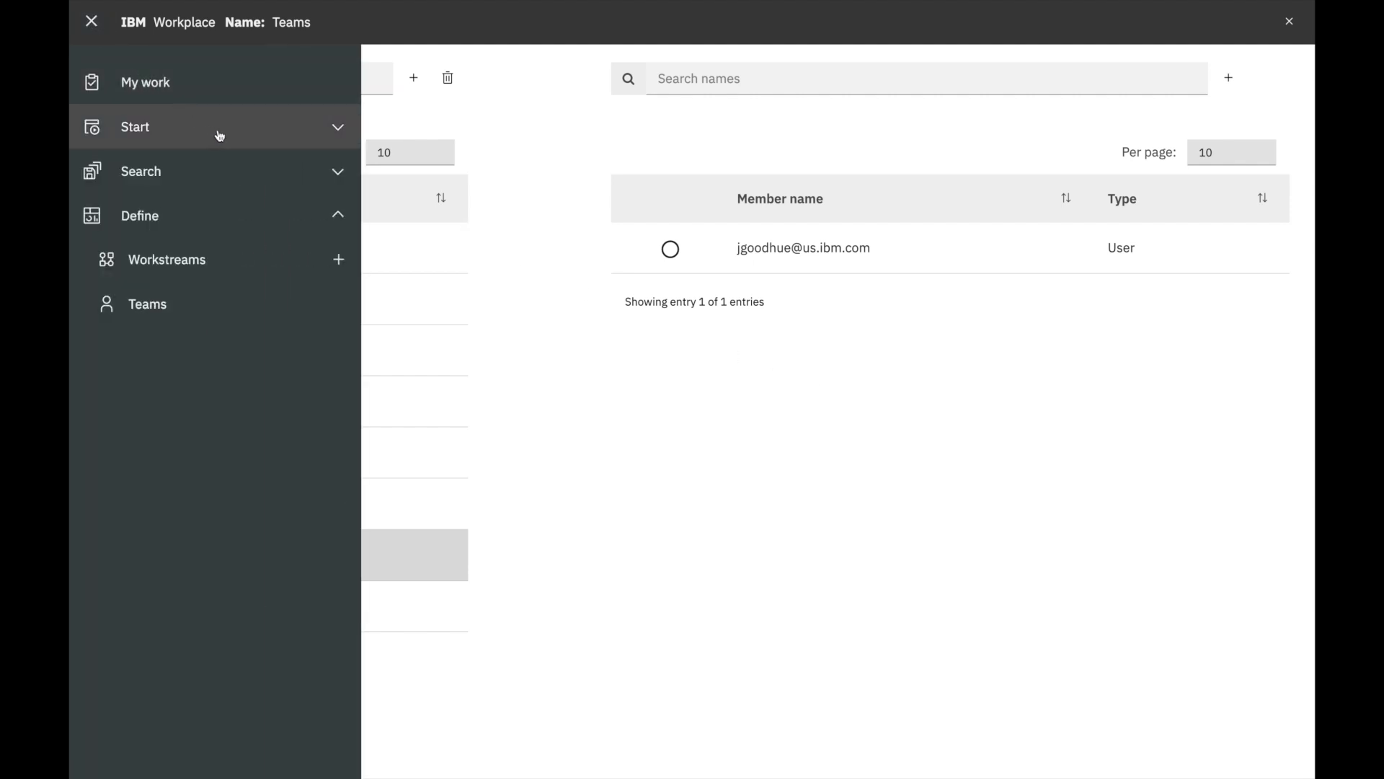
# Step: Expand Start to list startable workstreams such as Leave of absence request
pyautogui.click(136, 127)
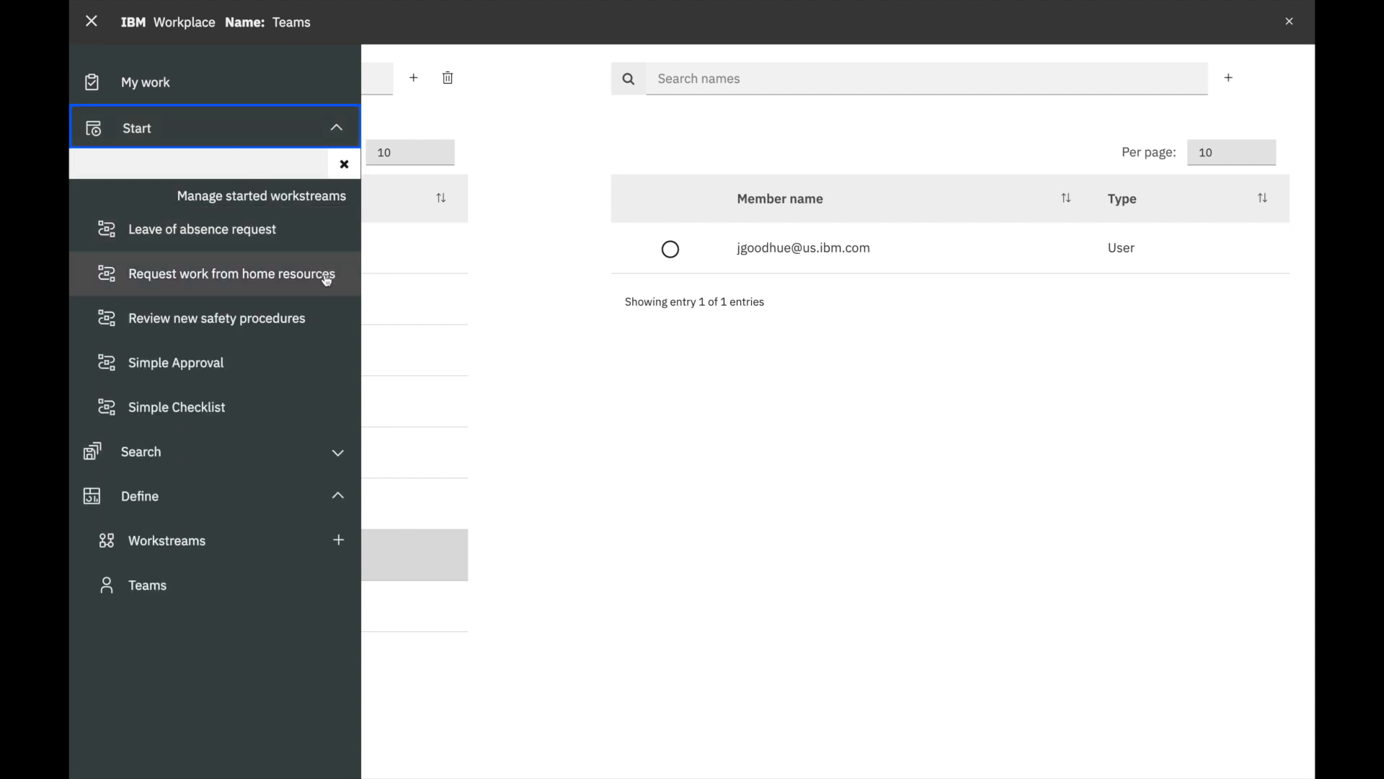
pyautogui.moveTo(217, 318)
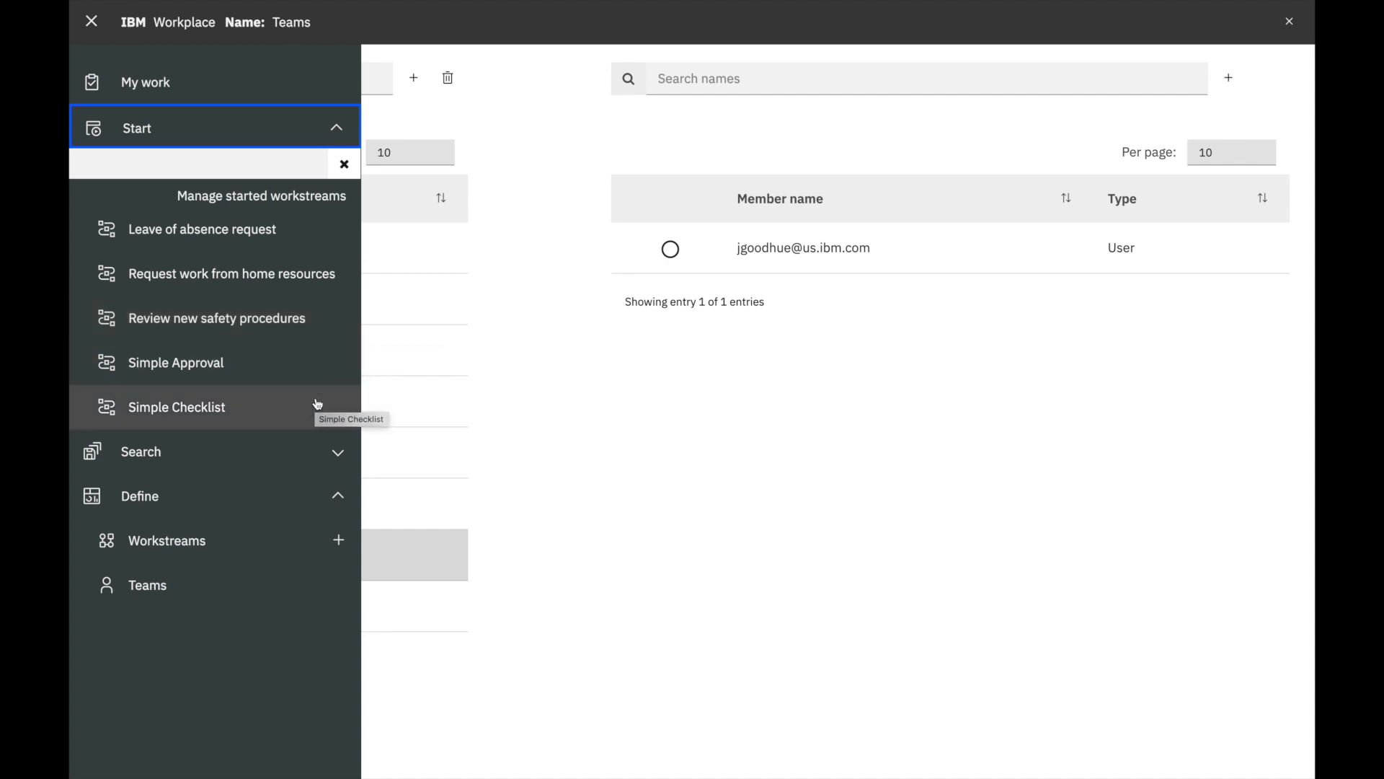
pyautogui.moveTo(310, 366)
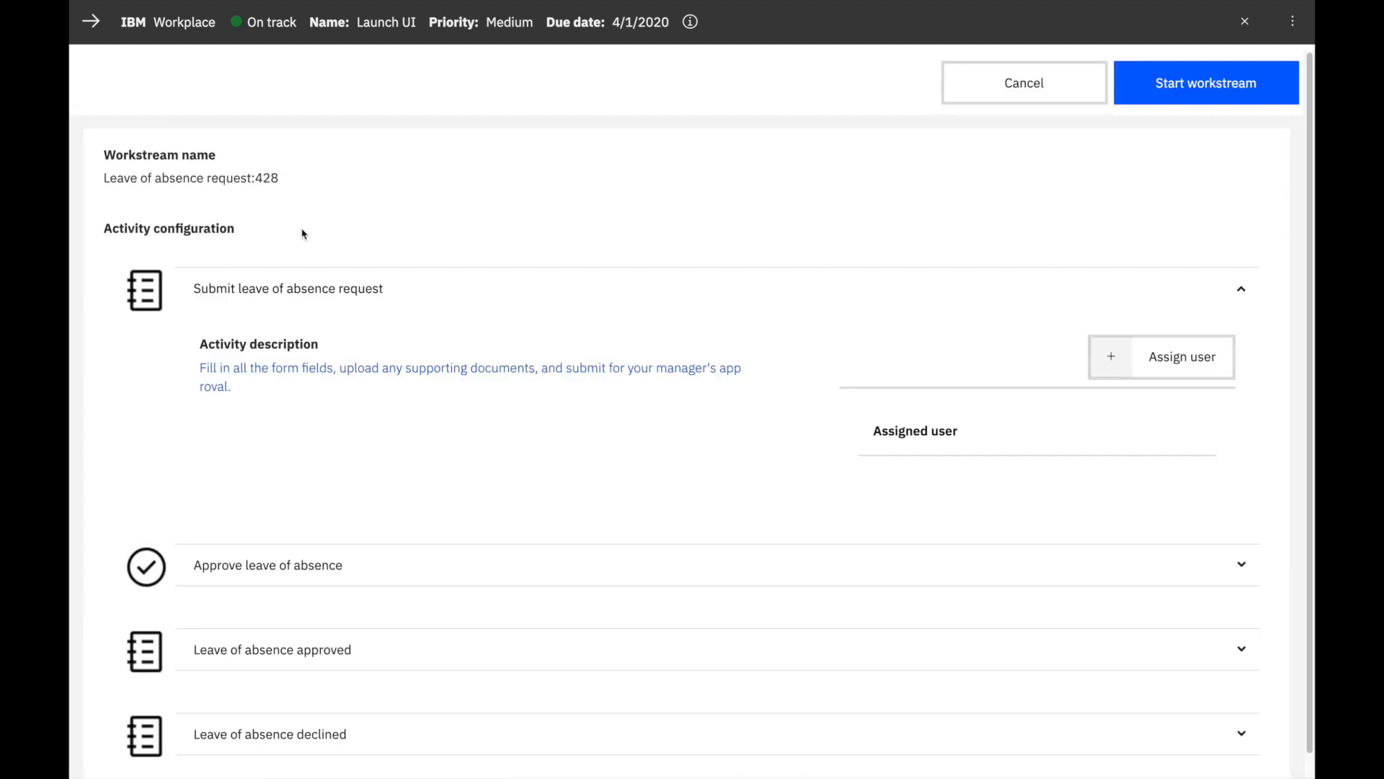
pyautogui.moveTo(167, 658)
pyautogui.write('jgoo')
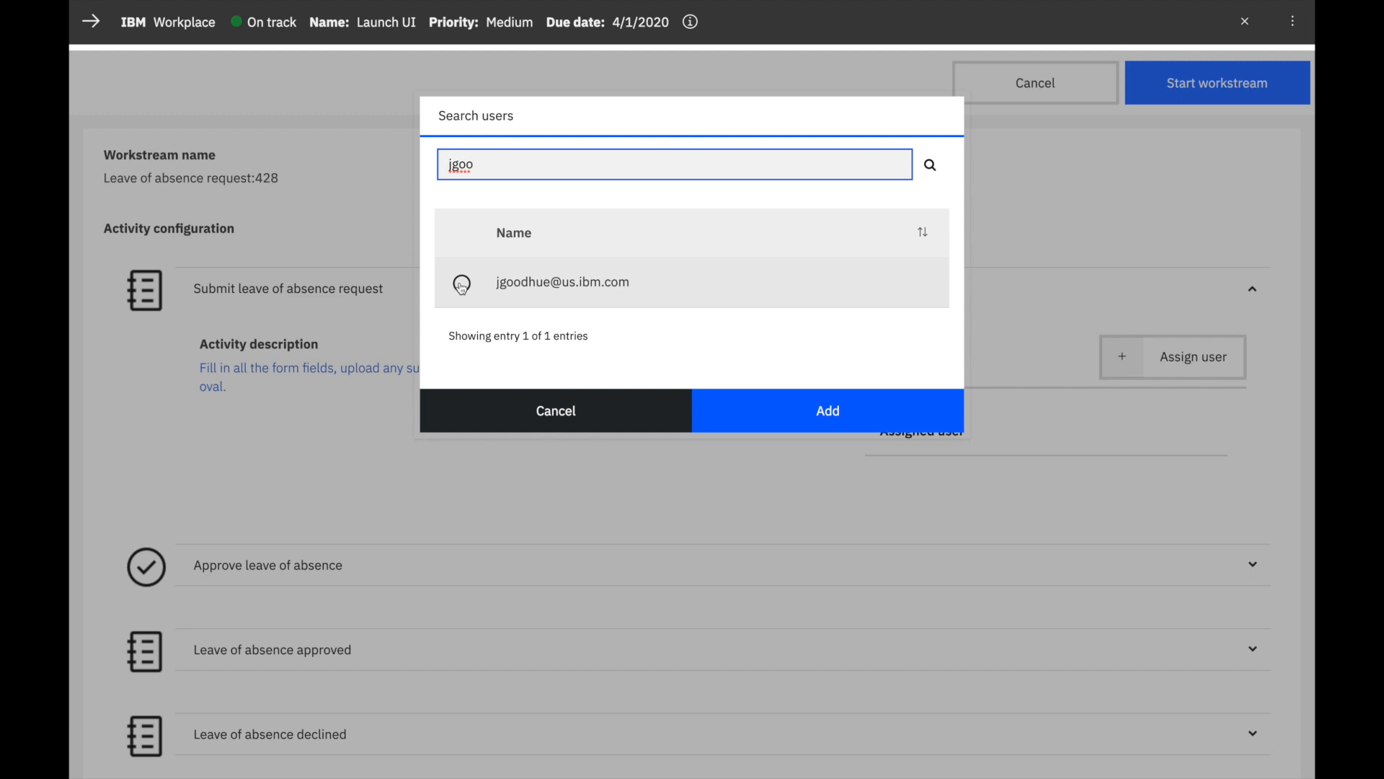
pyautogui.click(828, 411)
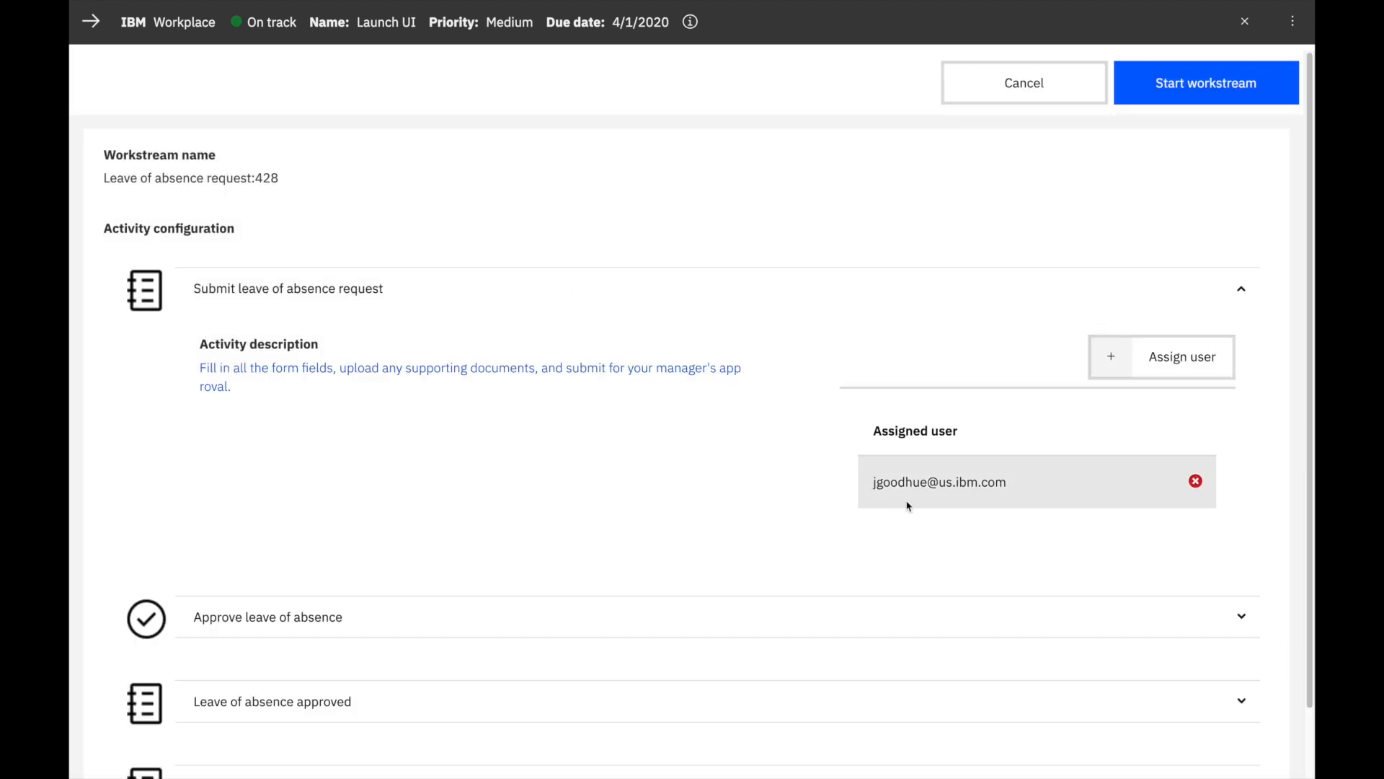
pyautogui.moveTo(453, 575)
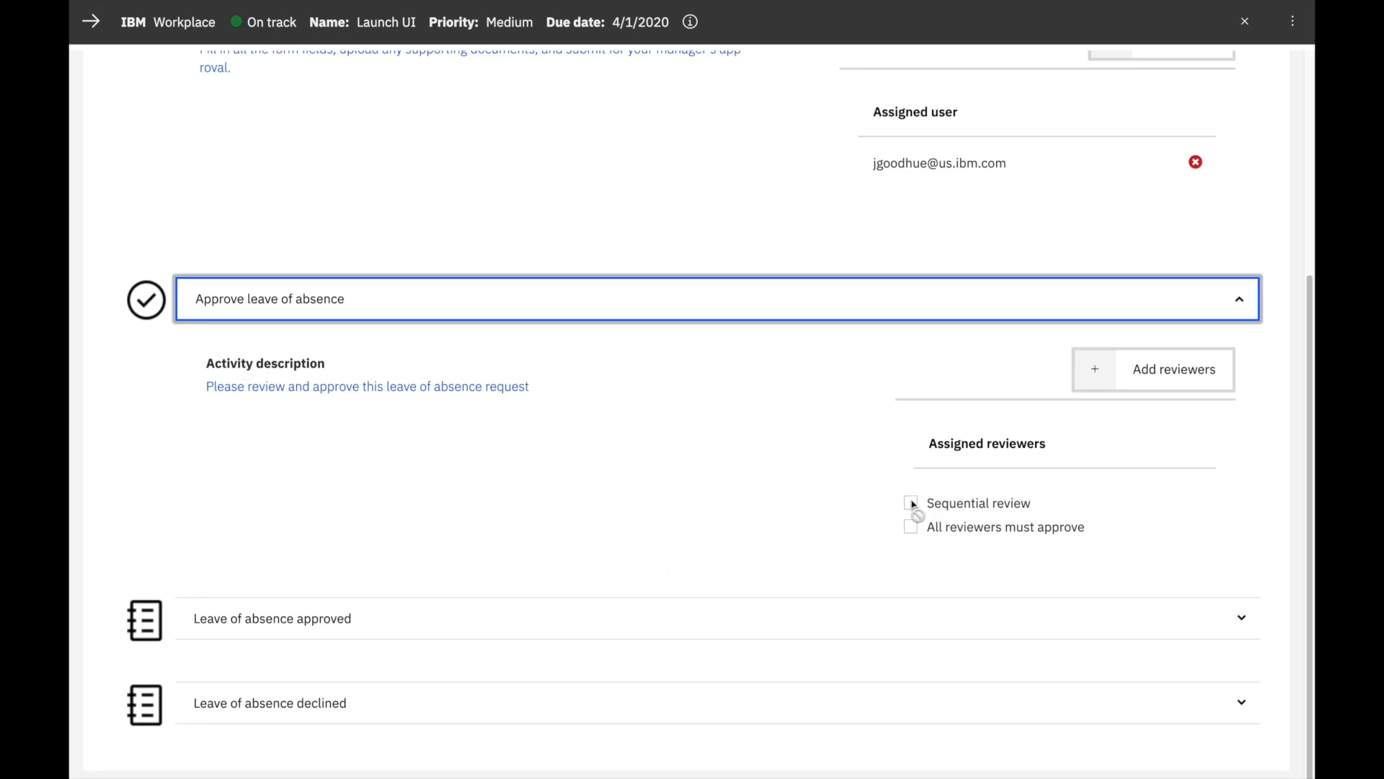
pyautogui.moveTo(943, 544)
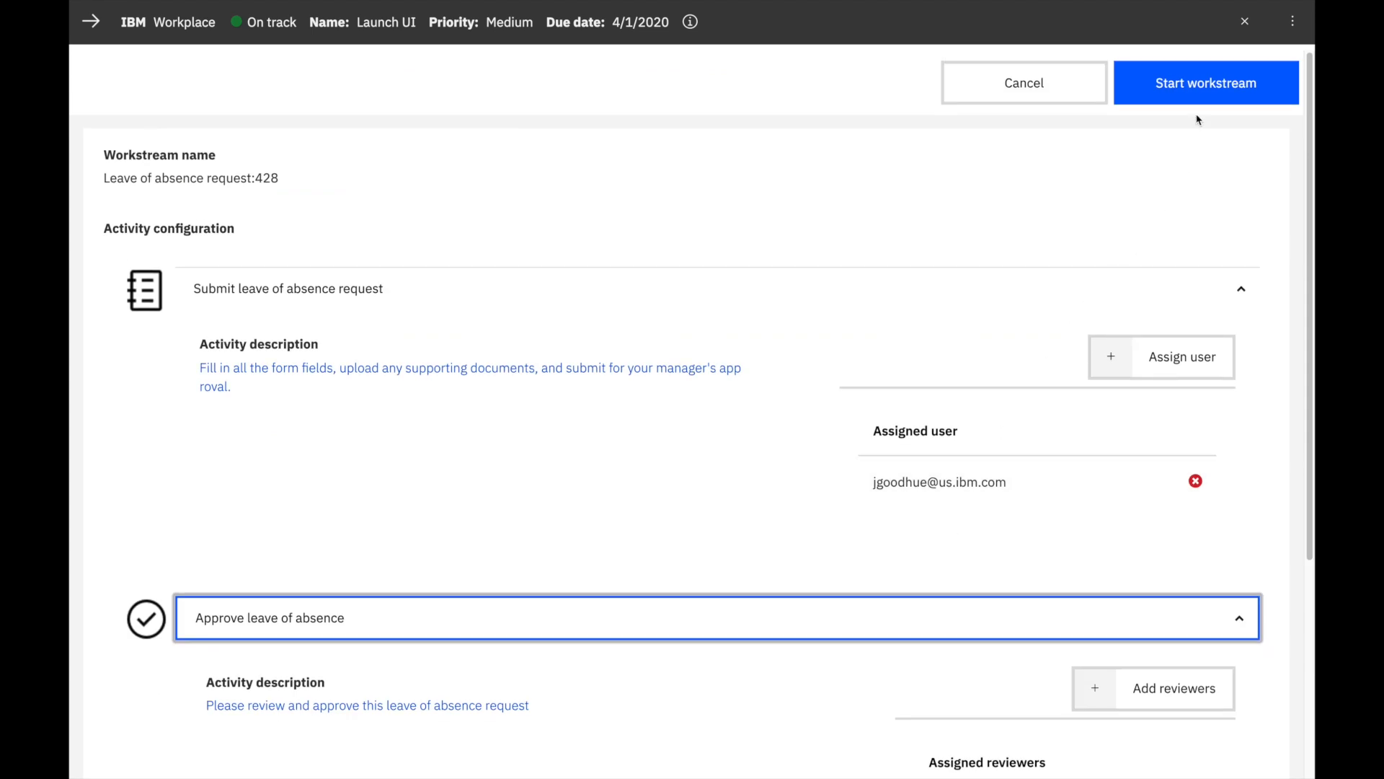
pyautogui.click(1206, 82)
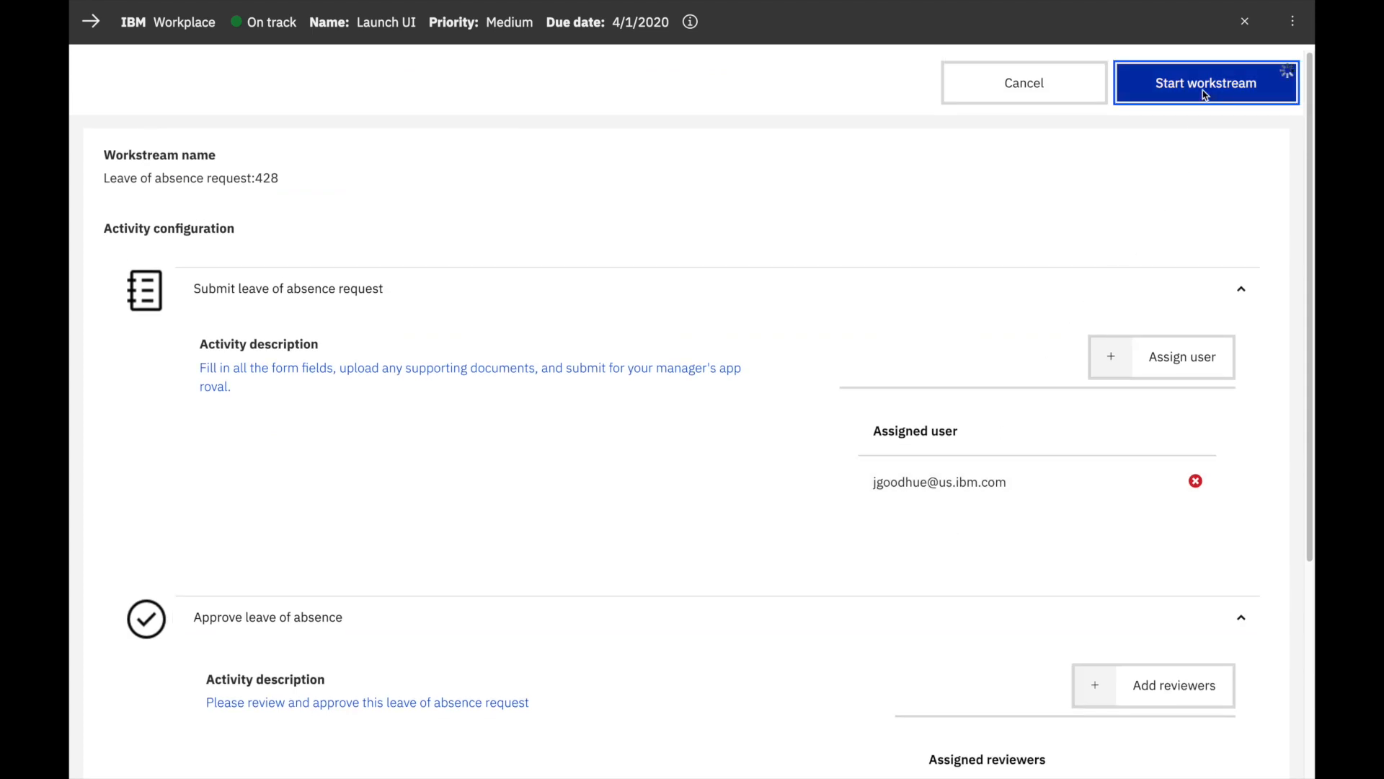
pyautogui.click(1205, 83)
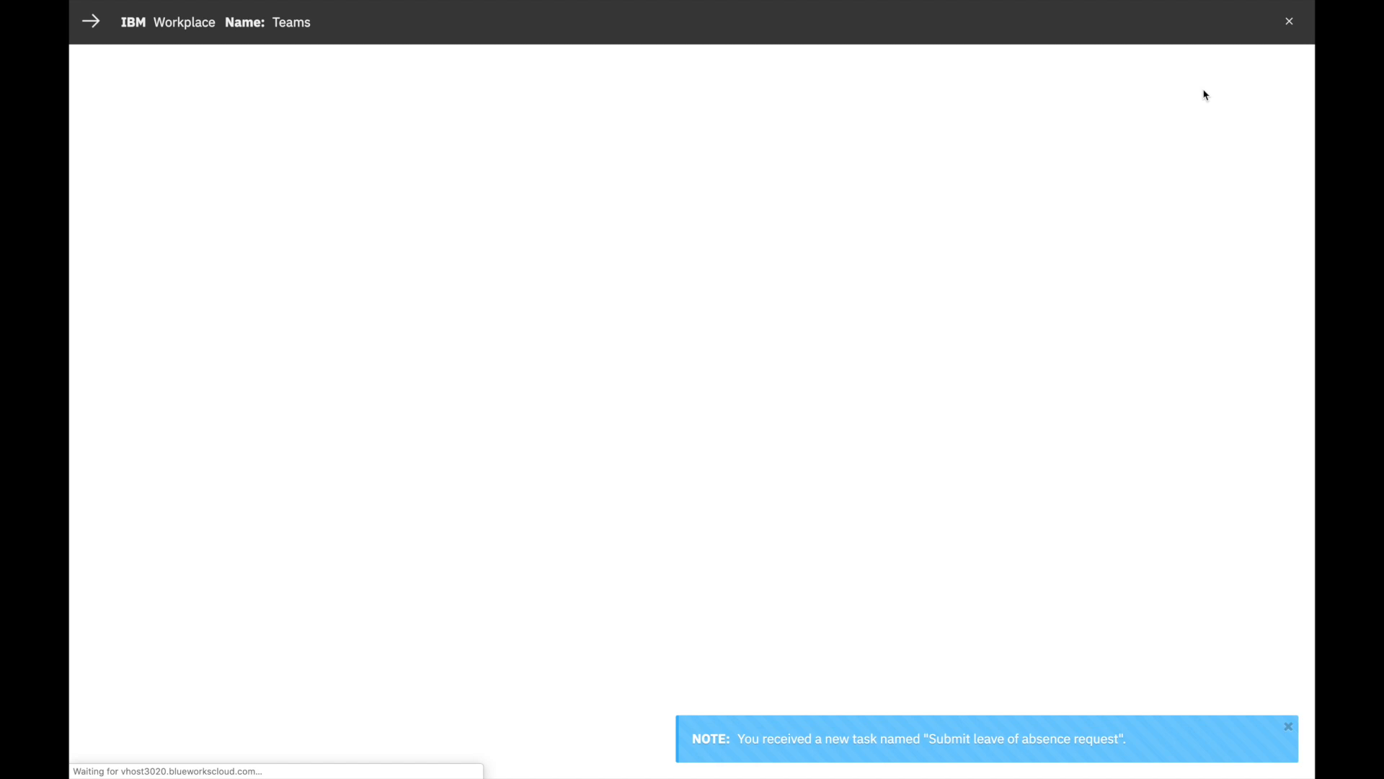